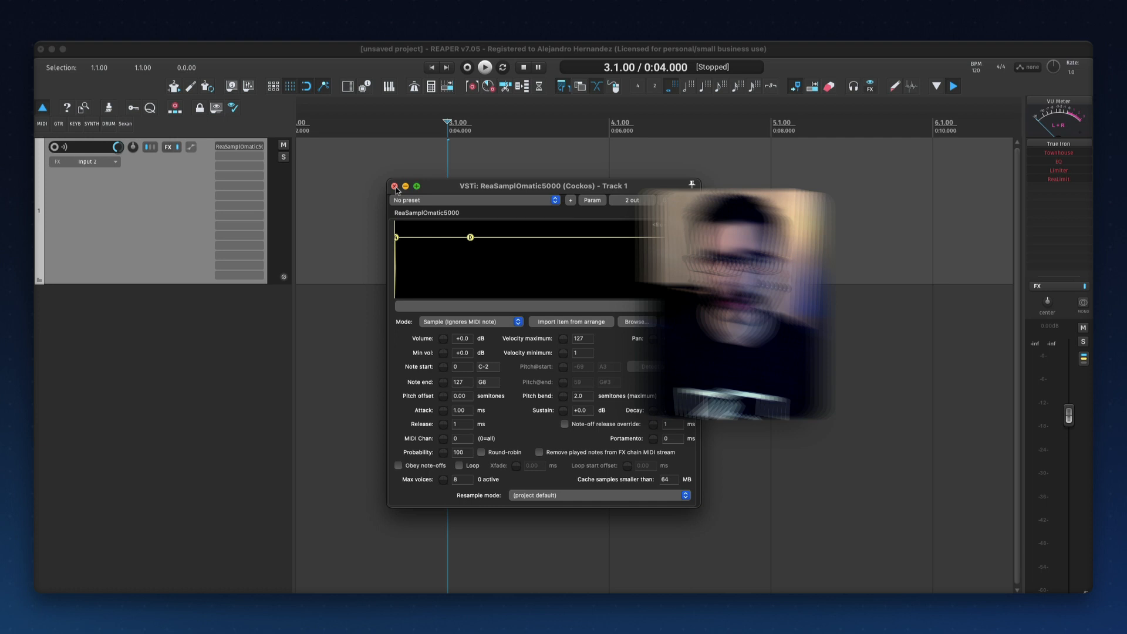
Step: Close the ReaSamplOmatic5000 window to reveal the 808 Core Kit drum pad image
click(395, 186)
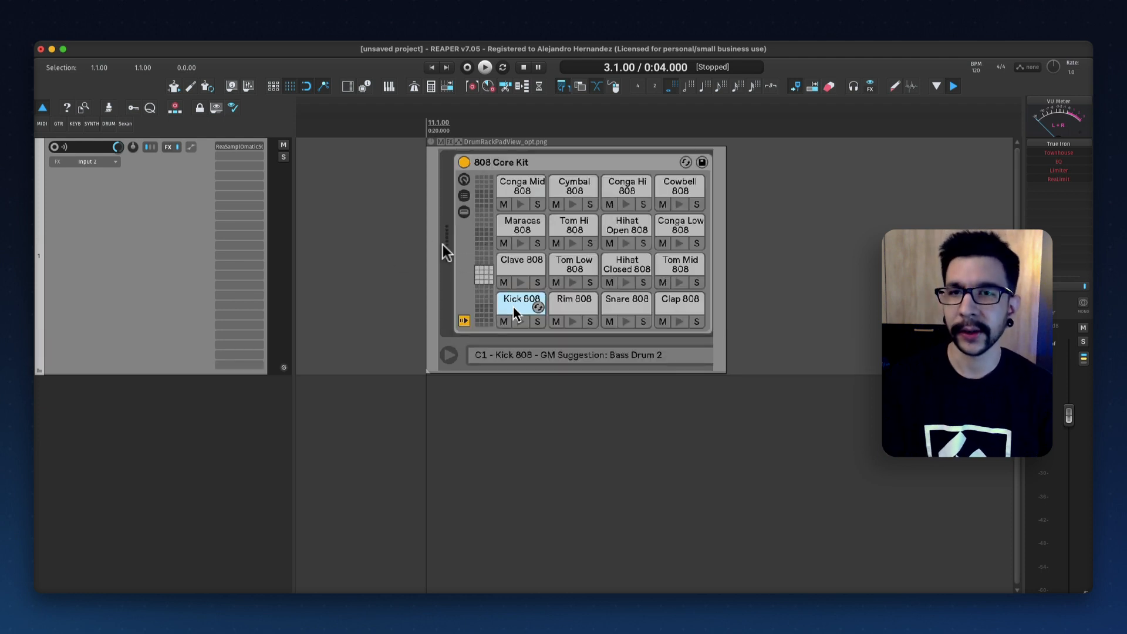
mouse_move(410, 233)
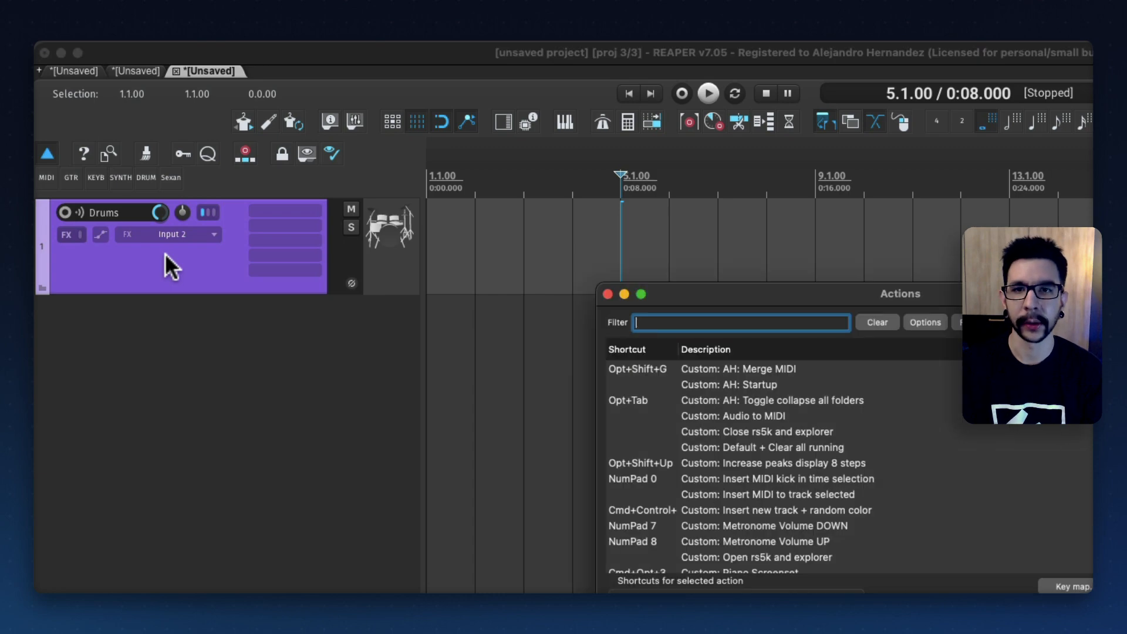
Step: Filter the Actions list for 'rs5k' and run the RS5k manager (background) script
text(rs5k manager)
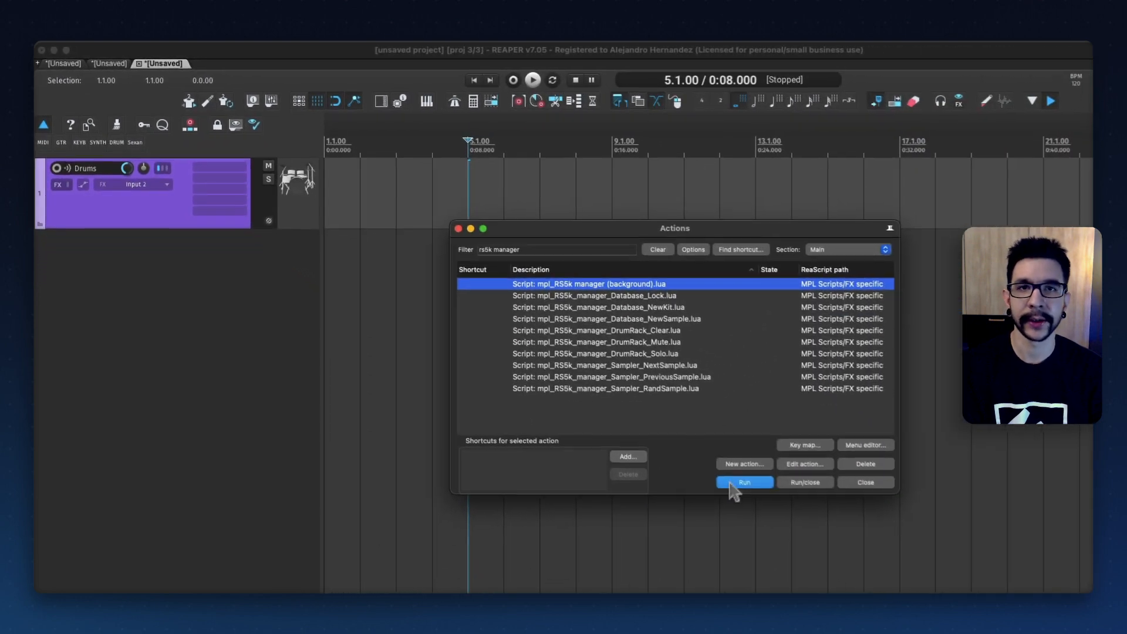
click(744, 482)
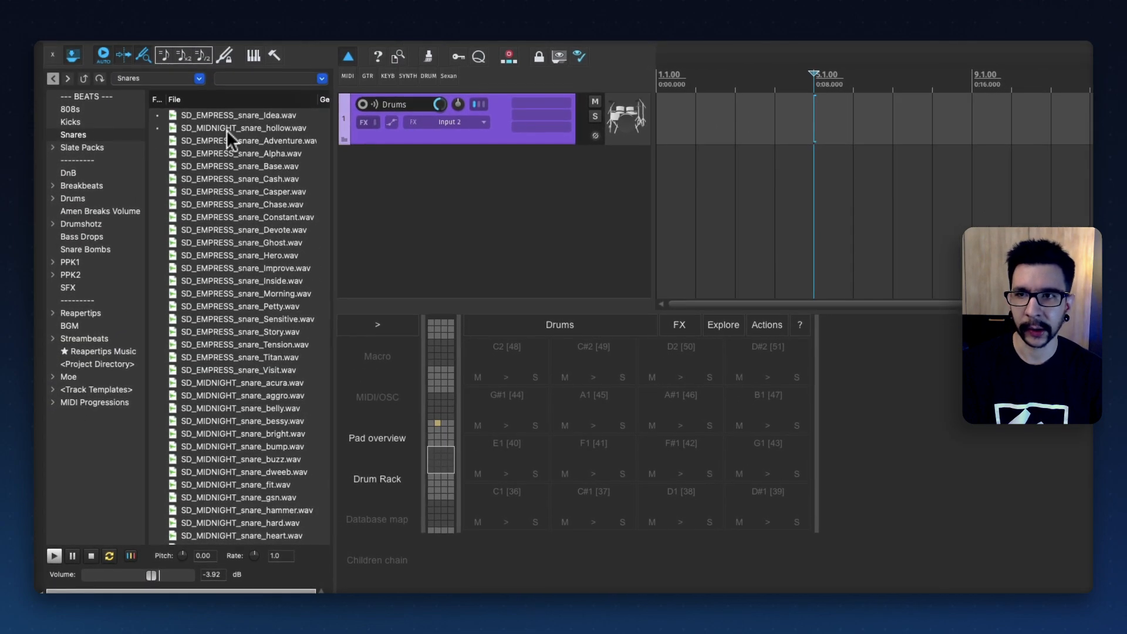
Step: Load a kick from the Kicks folder onto pad C2 and a snare from the Snares folder onto pad D2
click(73, 134)
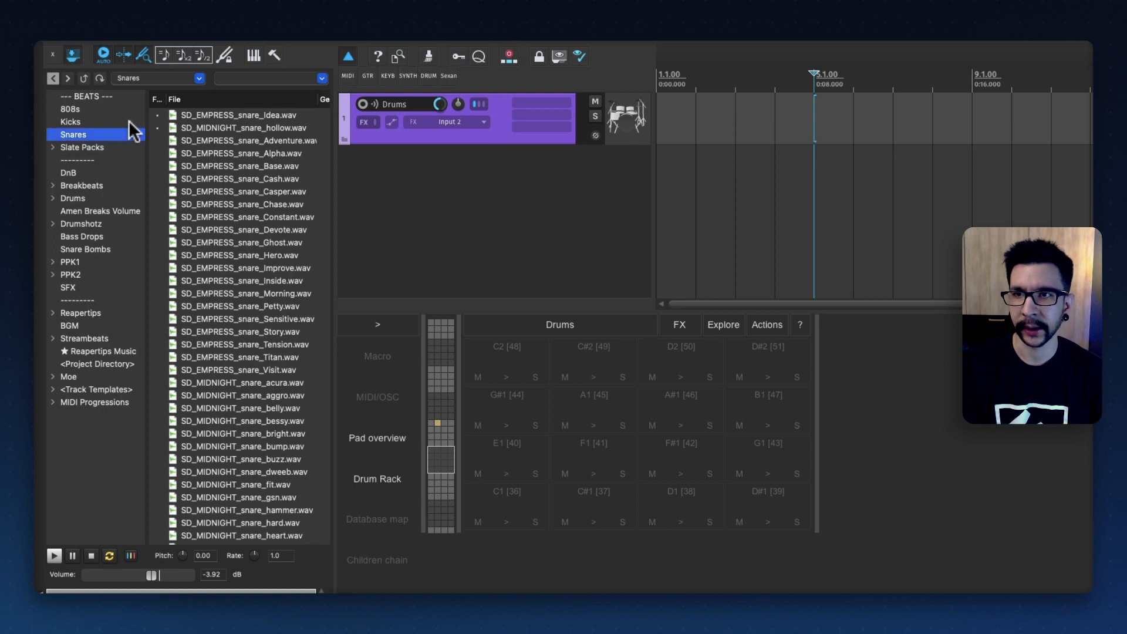
click(70, 122)
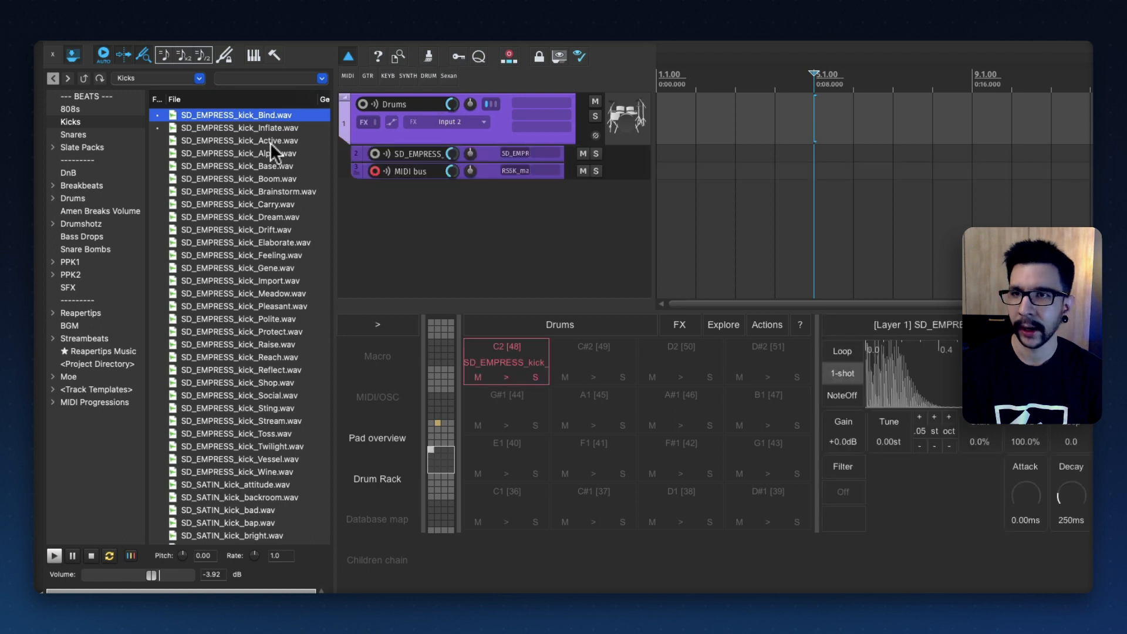
click(73, 135)
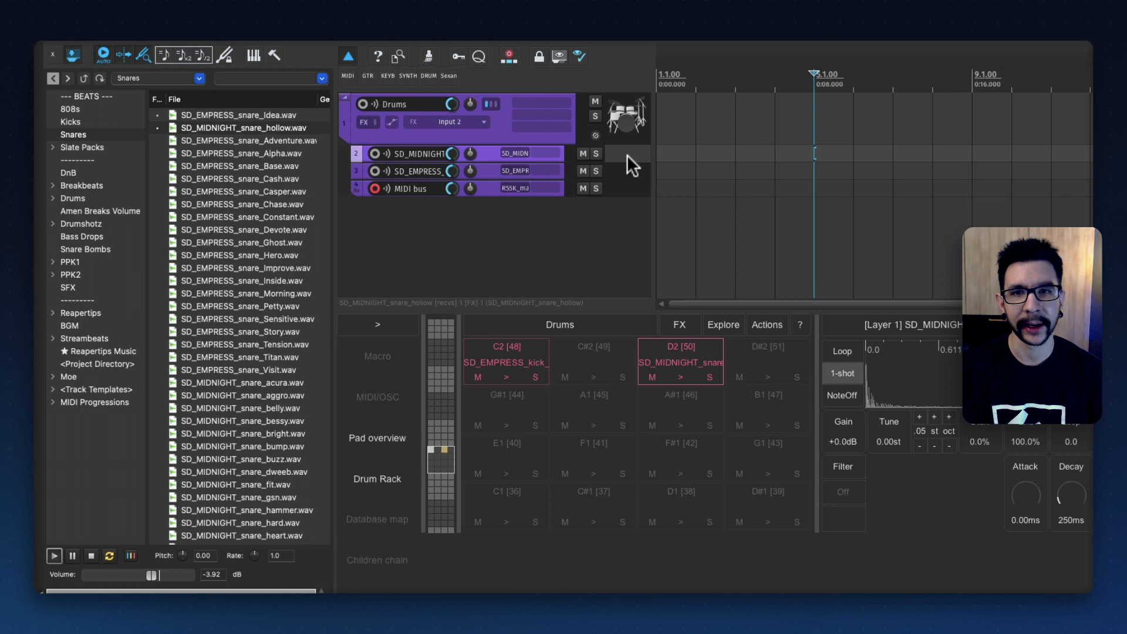
mouse_move(630, 182)
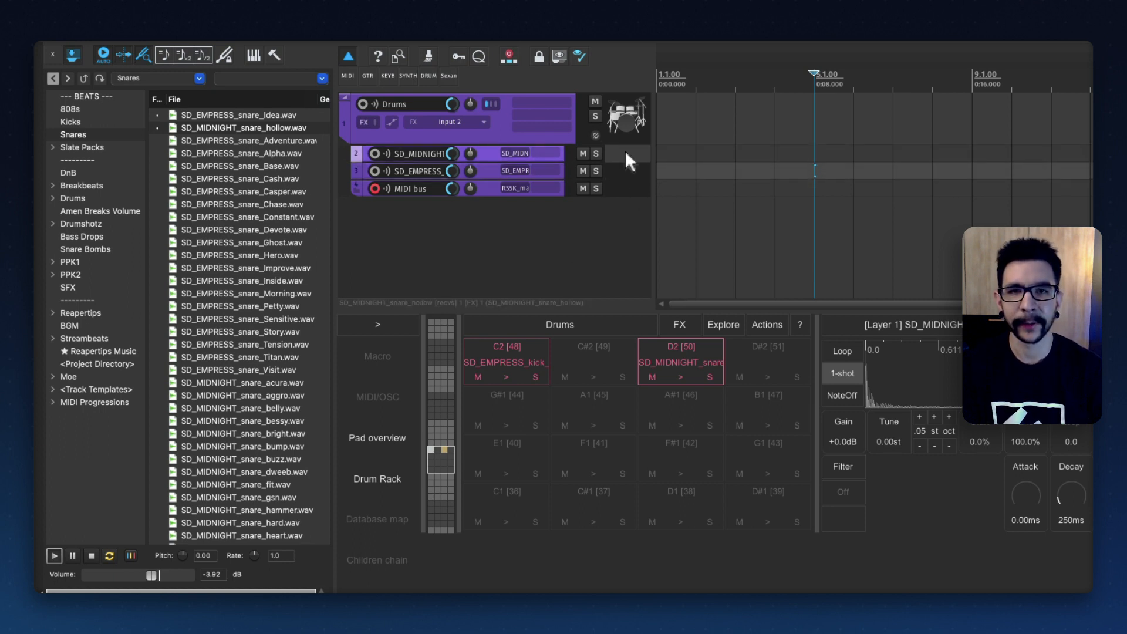
mouse_move(621, 196)
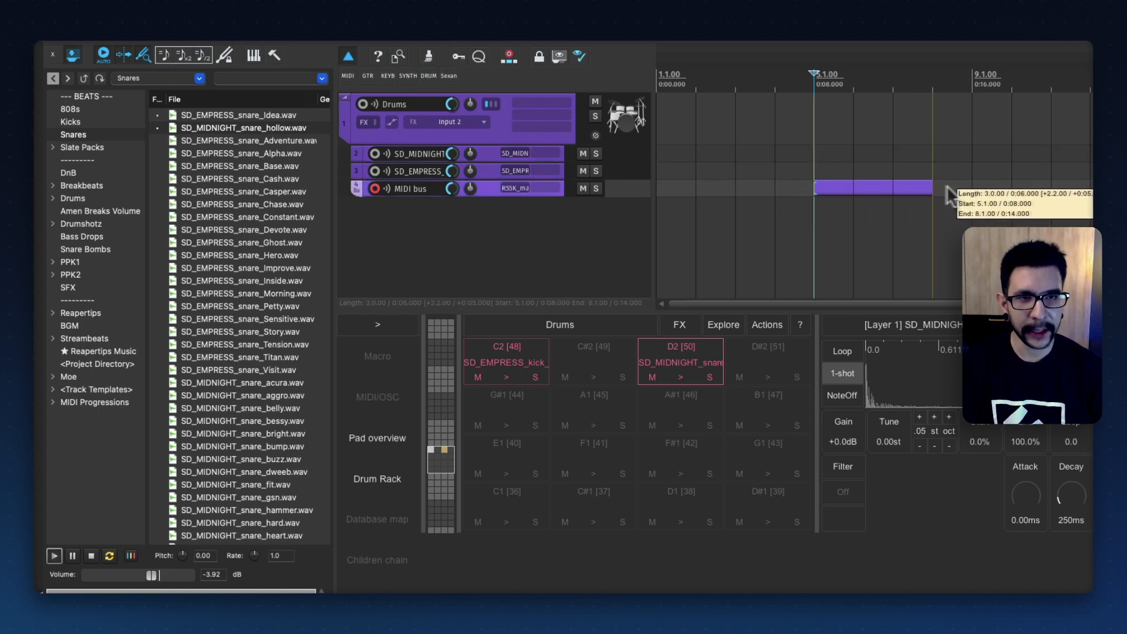
Step: Open the new MIDI item and add kick and snare notes on C2 and D2
double_click(863, 188)
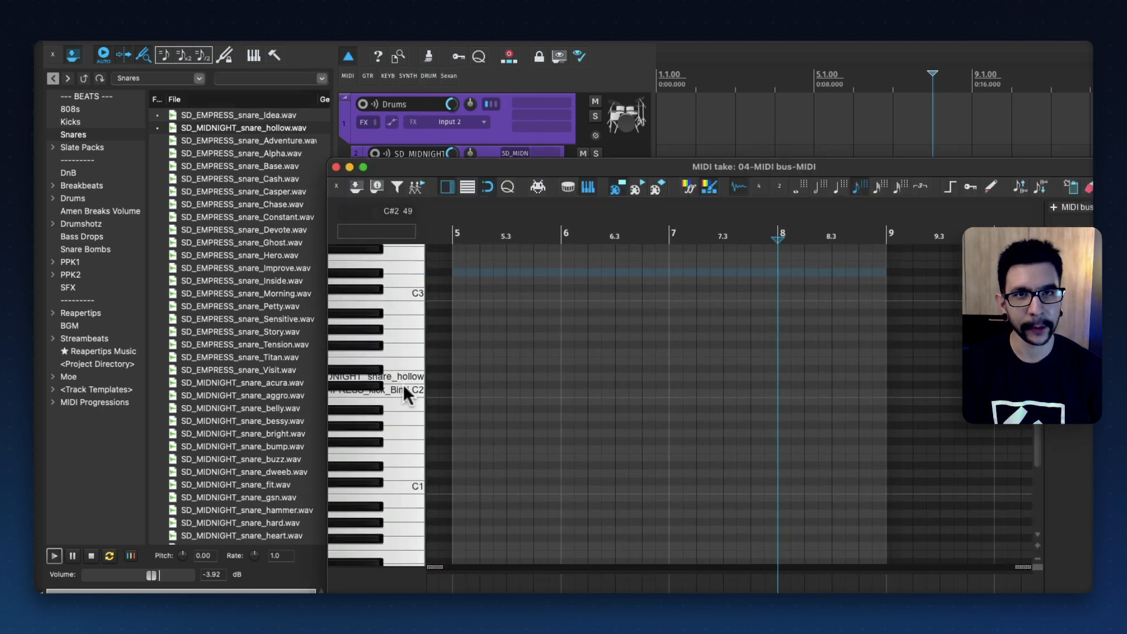
click(471, 393)
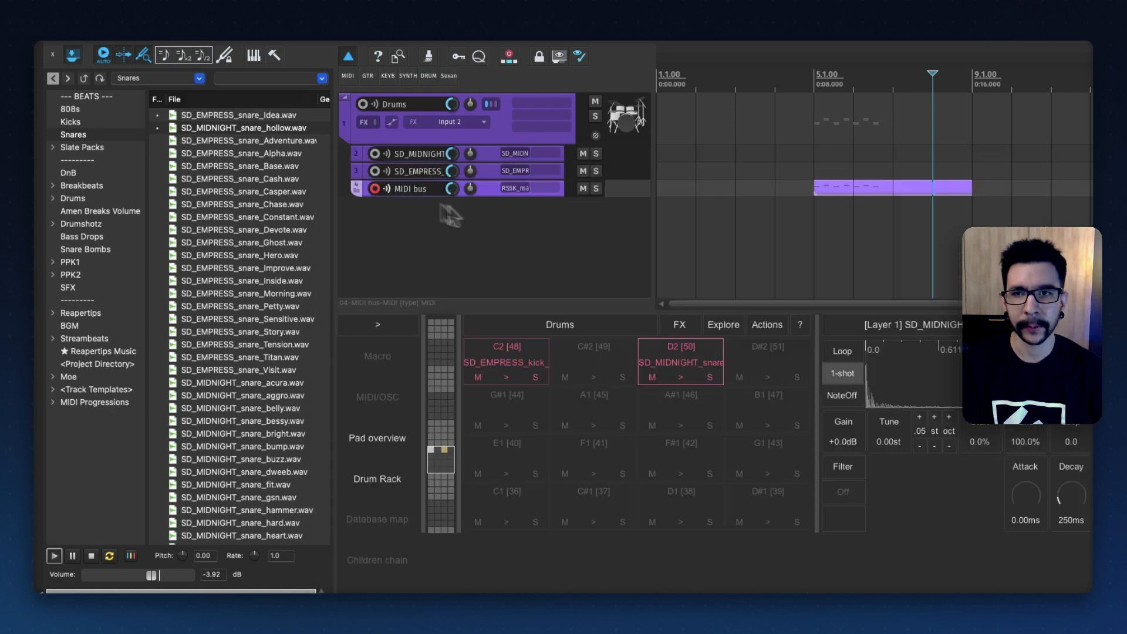
mouse_move(532, 320)
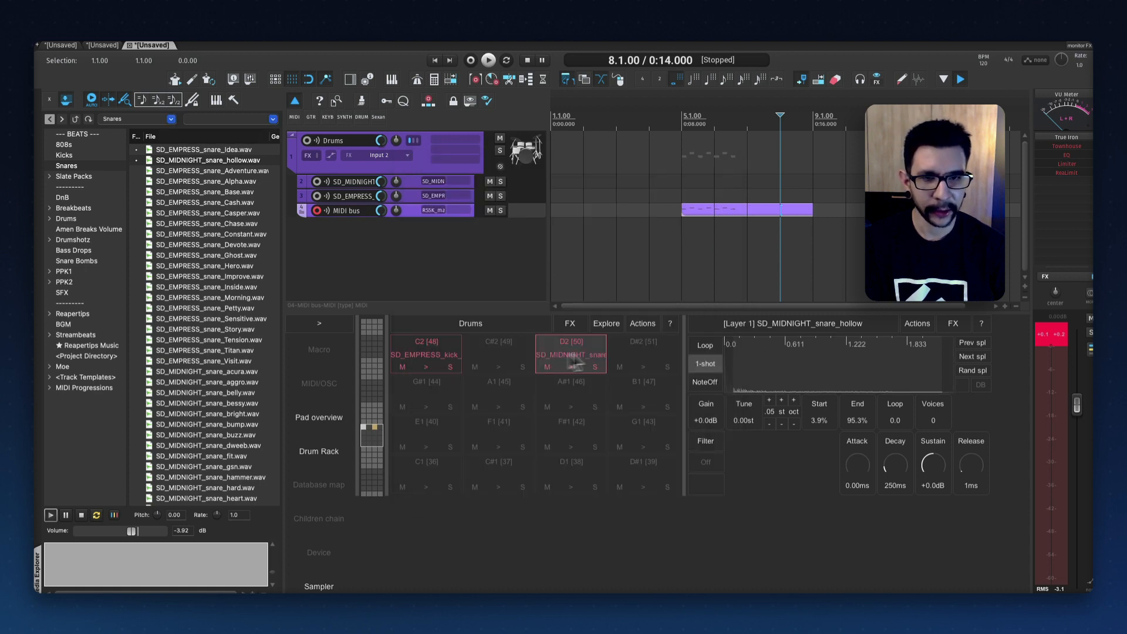
Step: Inspect the pads' sampler settings, then load the next snare sample onto pad D2 with Next spl
click(425, 353)
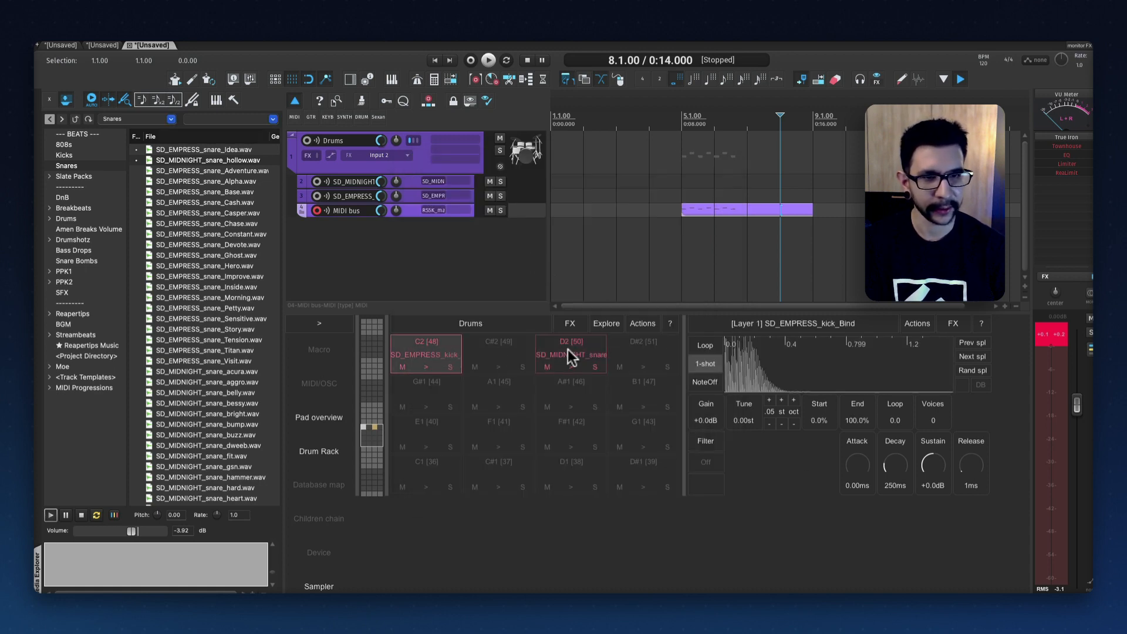
click(570, 353)
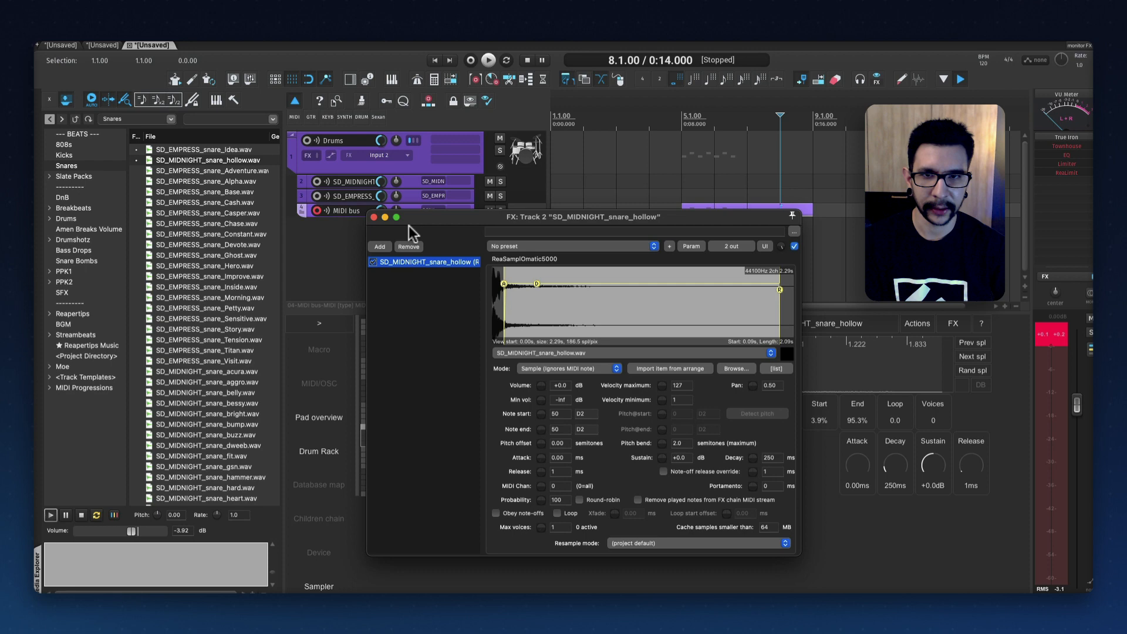
click(374, 218)
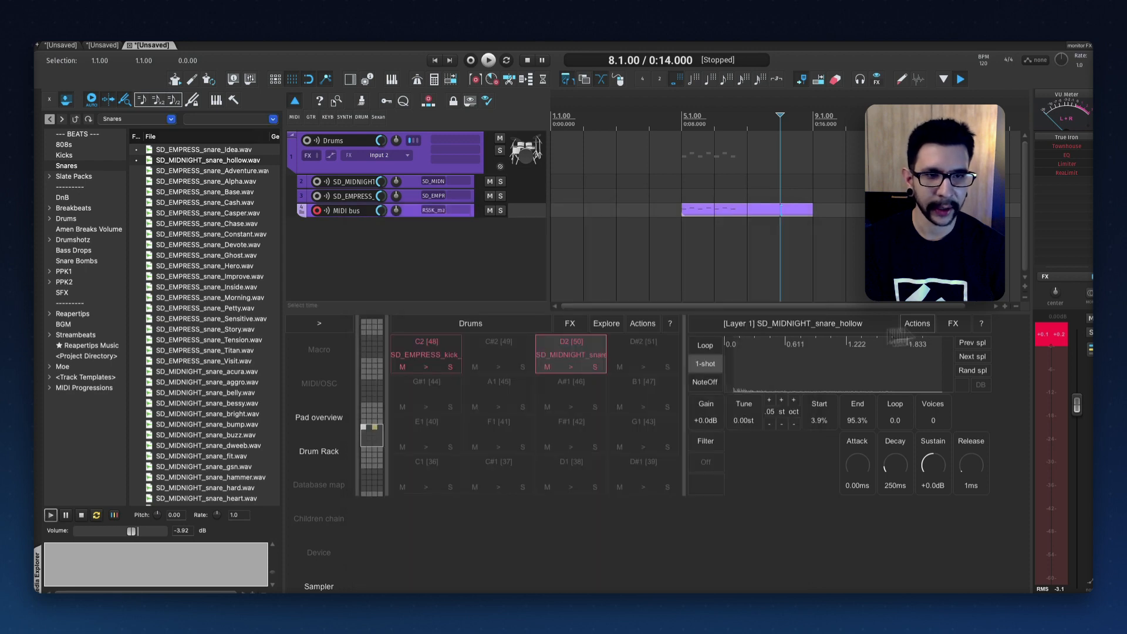
click(971, 356)
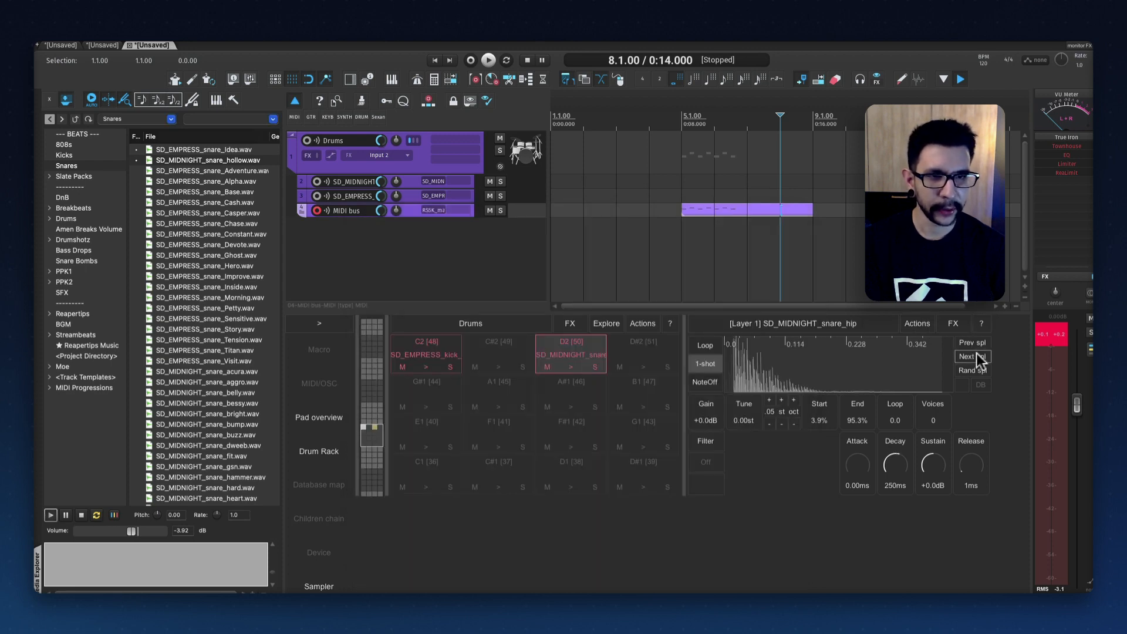
click(970, 357)
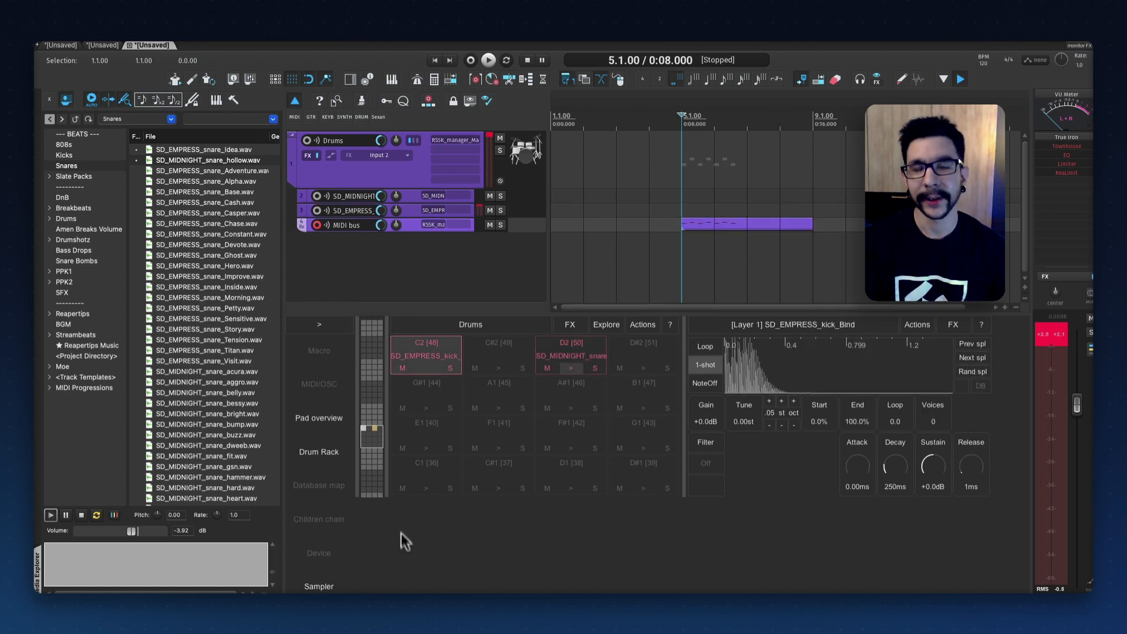
click(318, 351)
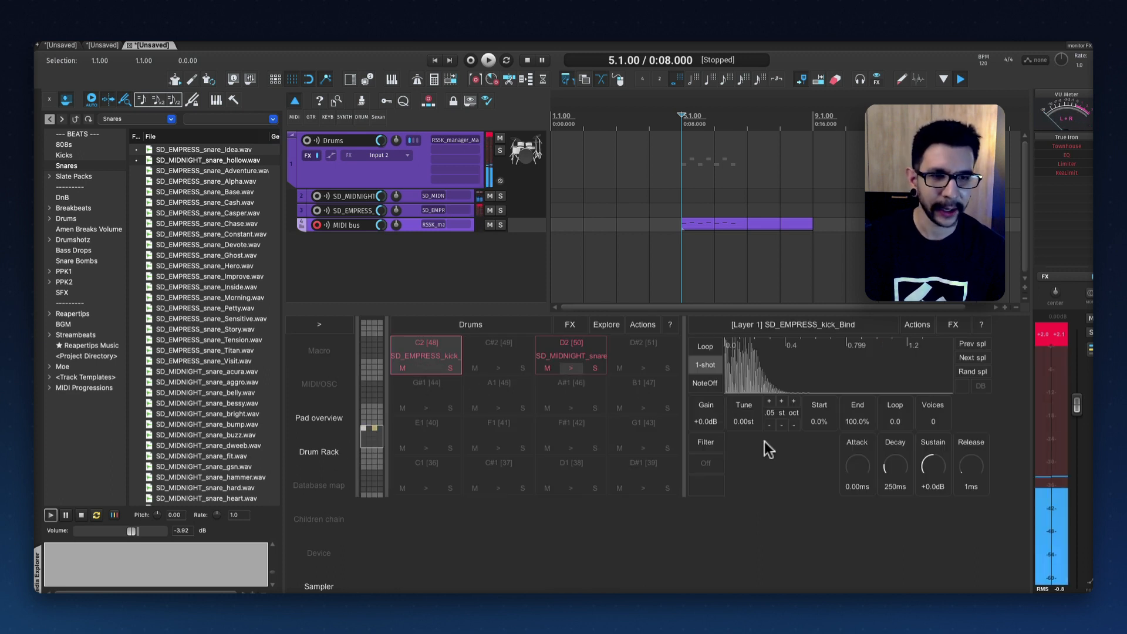
mouse_move(881, 381)
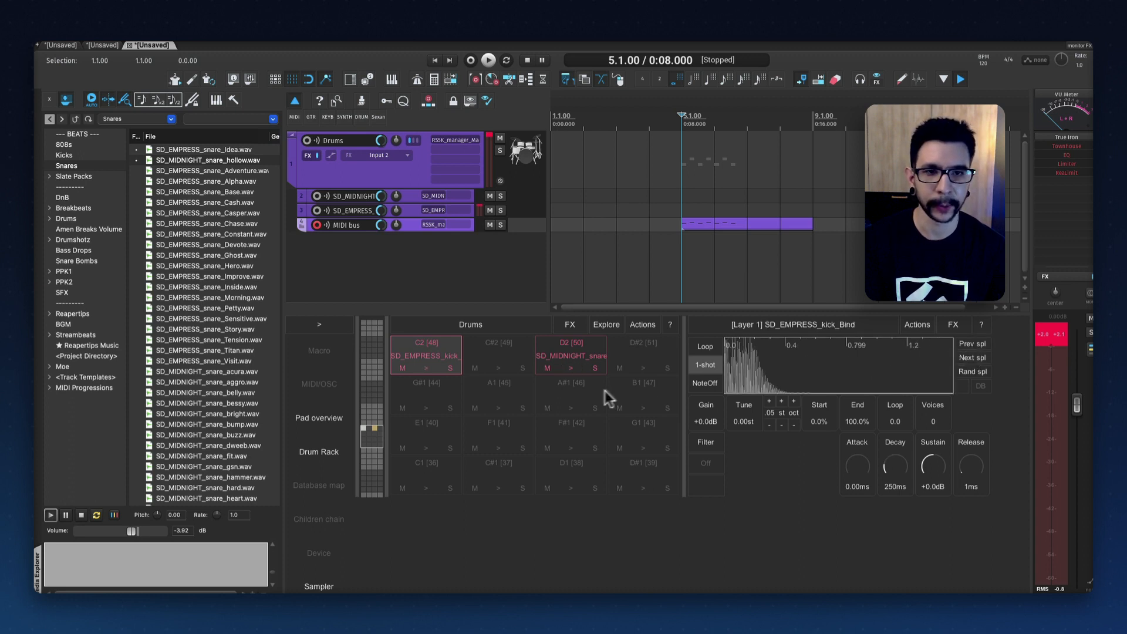
mouse_move(527, 281)
text(ReaDrum)
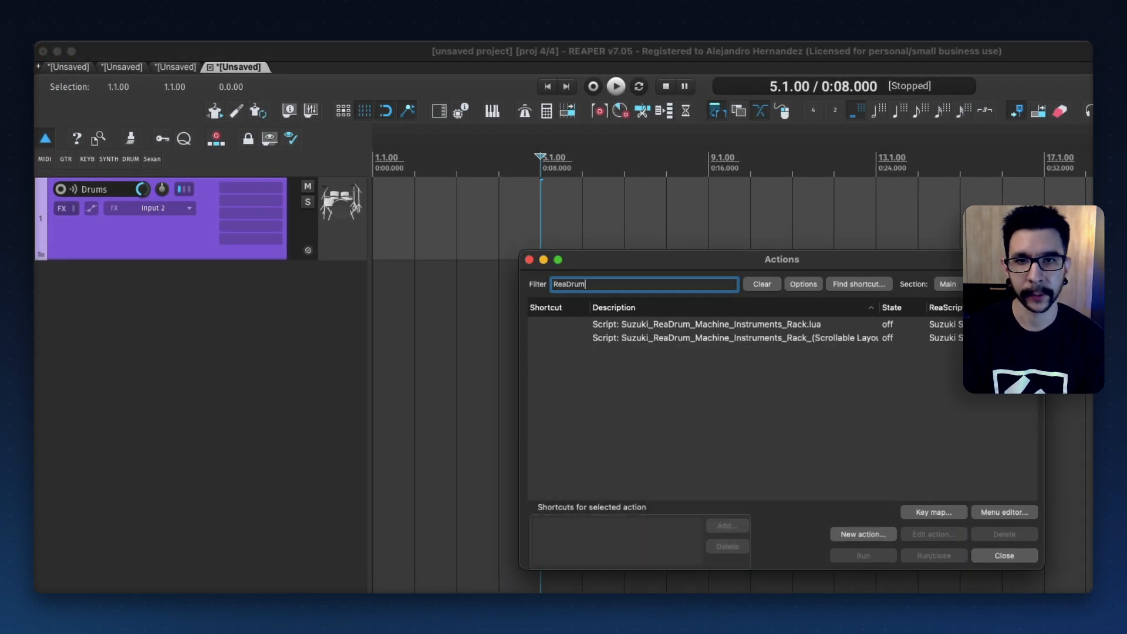
Step: Run Suzuki_ReaDrum_Machine_Instruments_Rack.lua from the Actions list
click(708, 324)
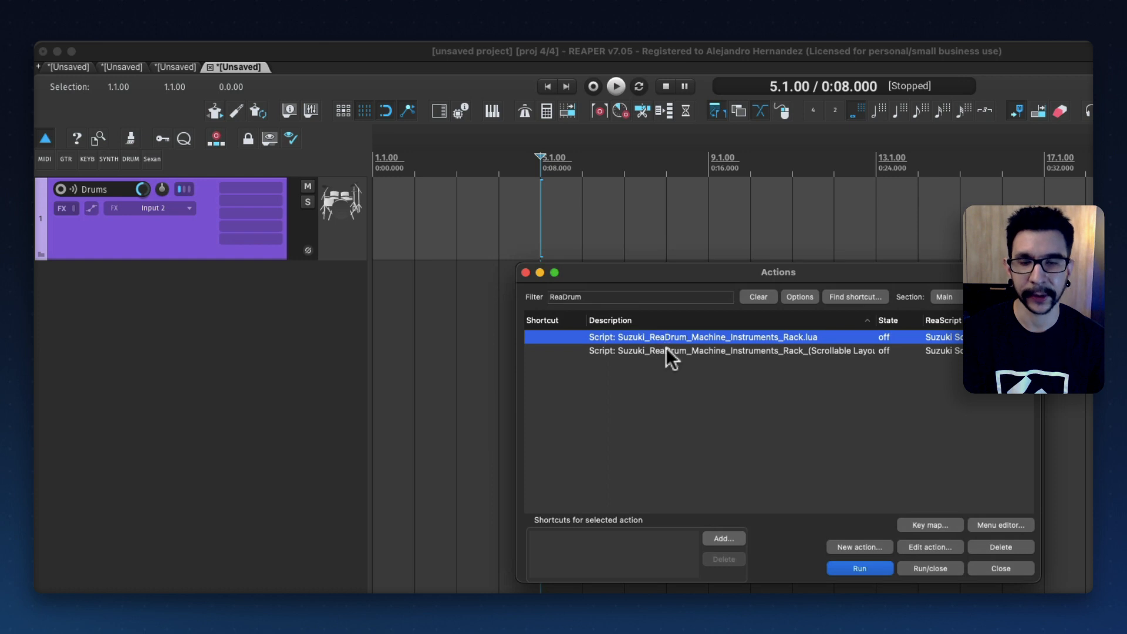
mouse_move(747, 363)
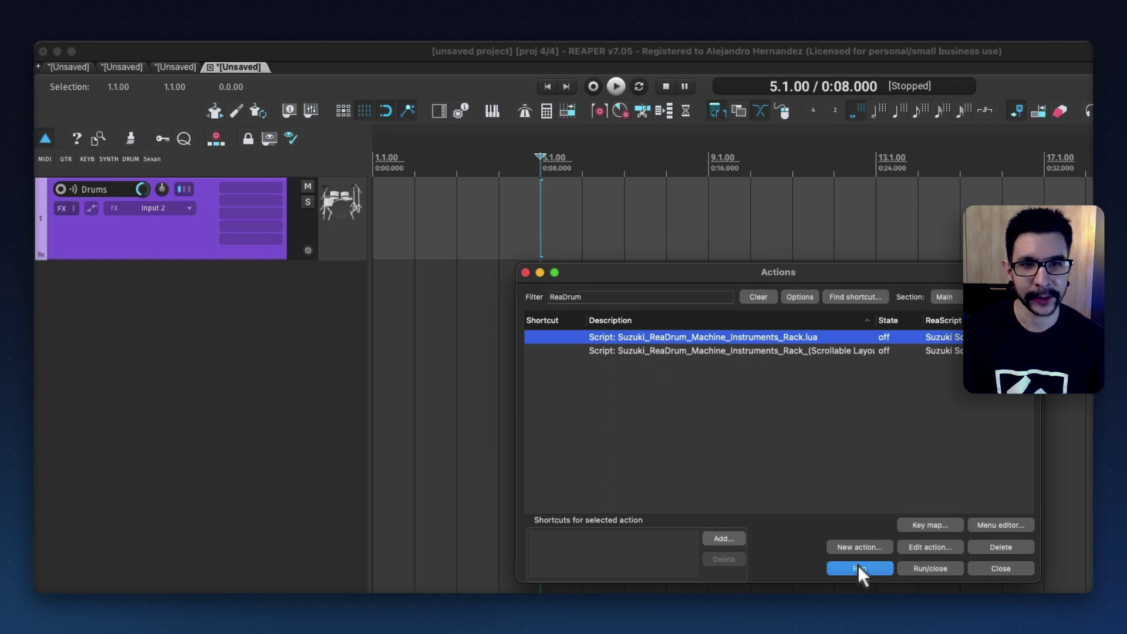
click(860, 569)
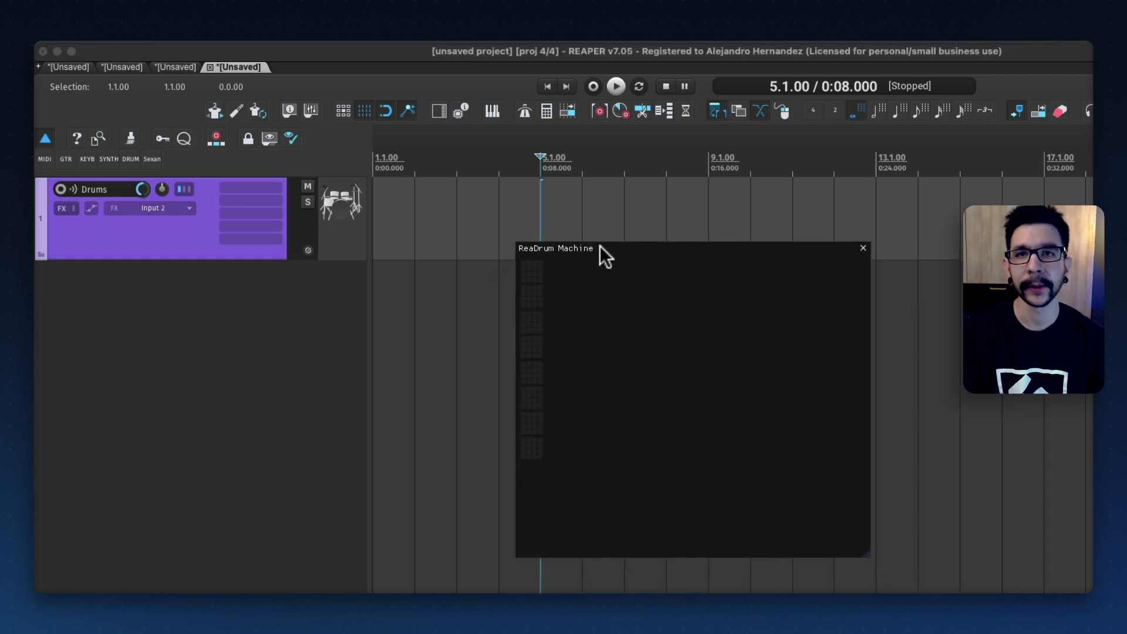
mouse_move(164, 248)
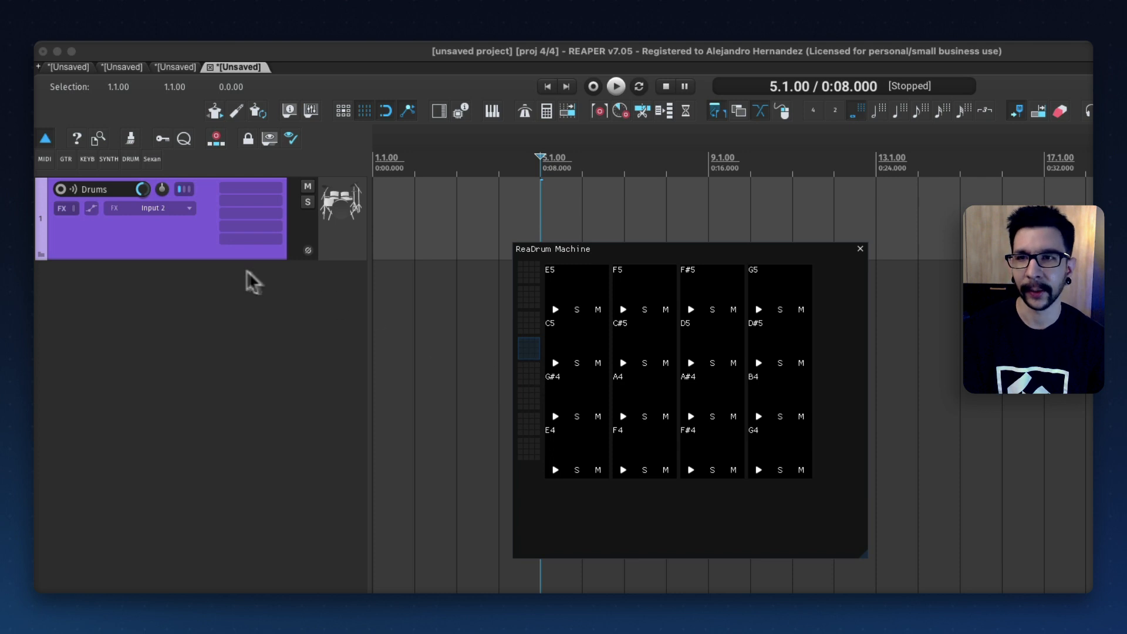
mouse_move(403, 233)
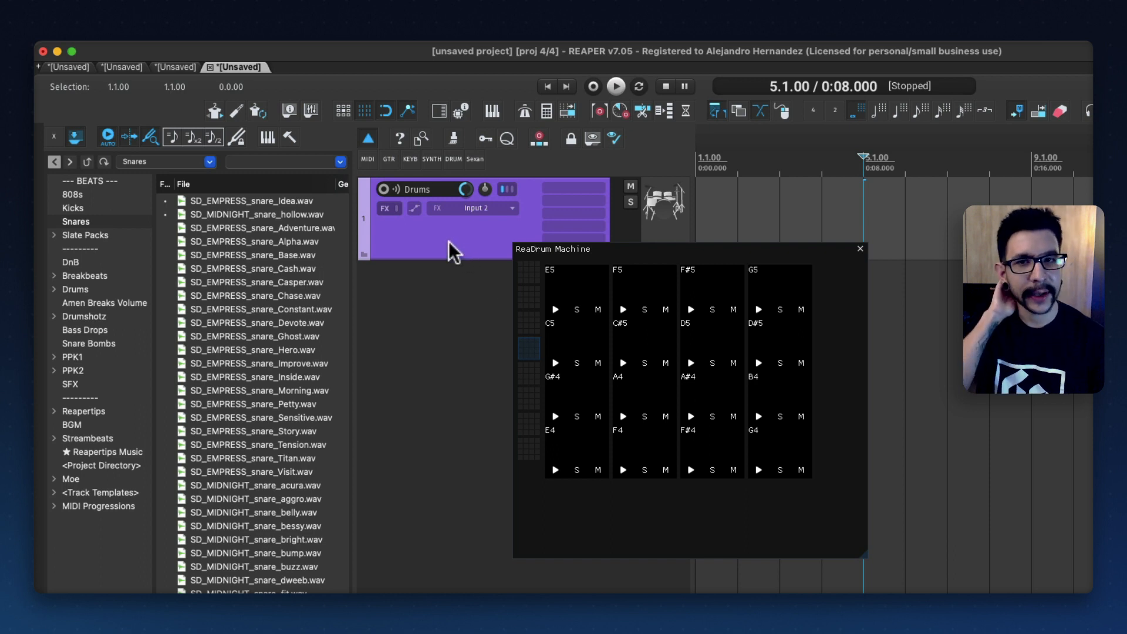
mouse_move(433, 174)
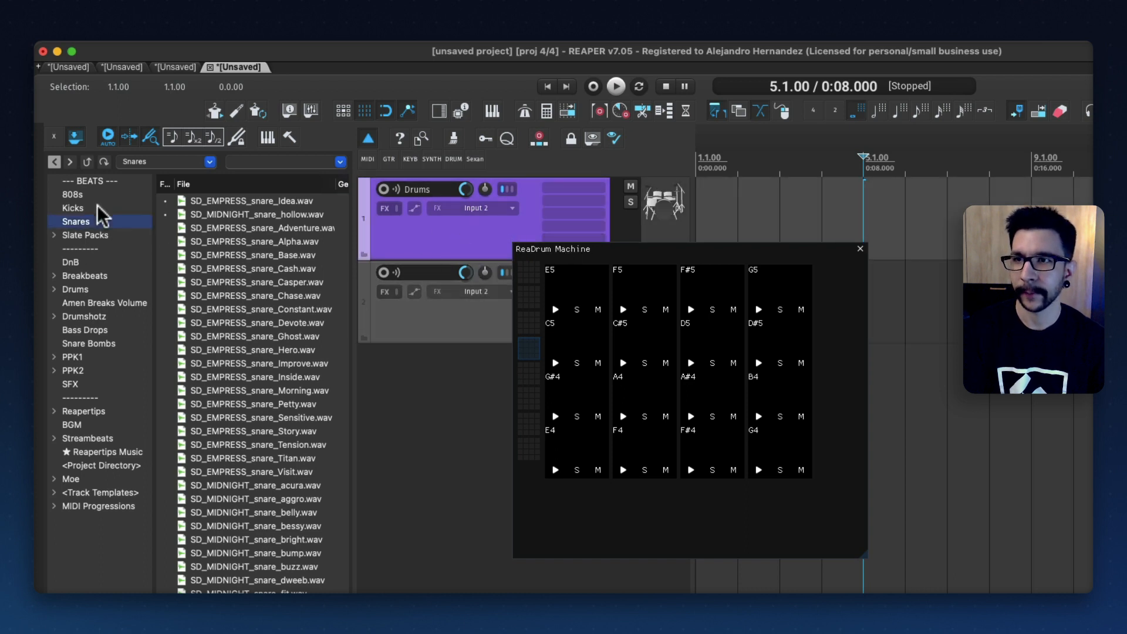
Step: Drag kick_Bind, kick_Alpha and kick_Boom from the Kicks folder onto pads E5, F5 and F#5
click(71, 208)
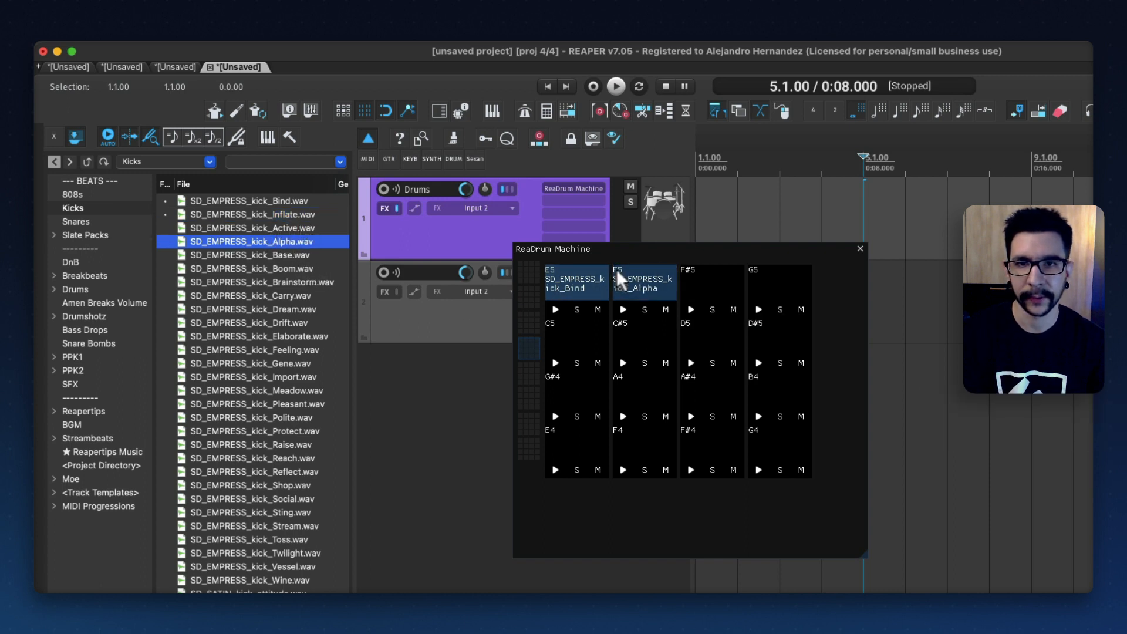
click(276, 268)
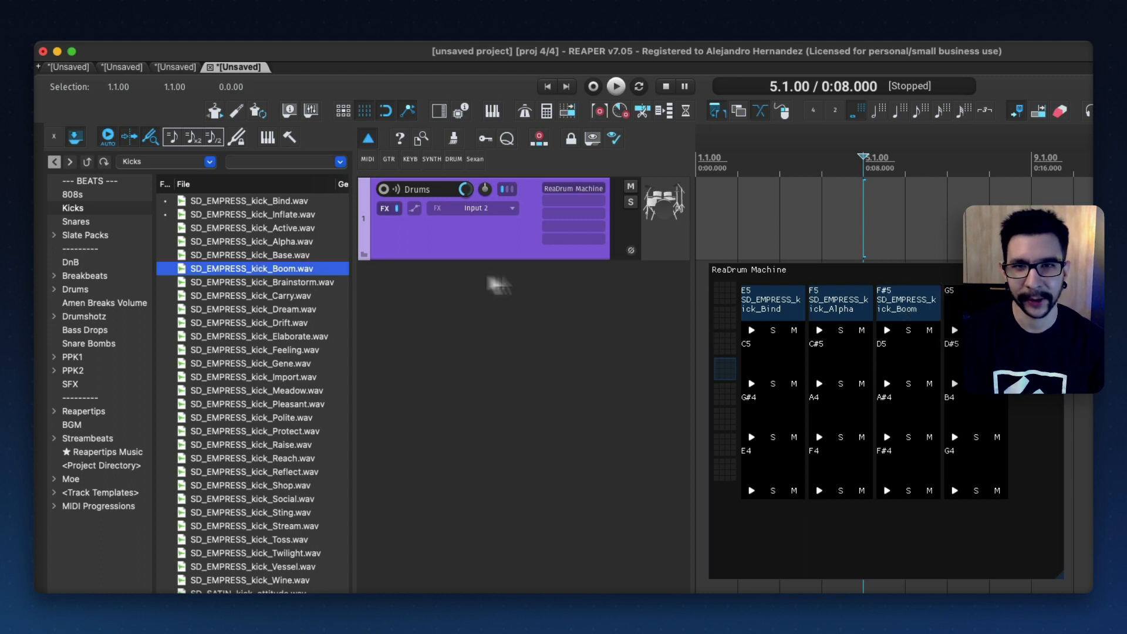
click(258, 281)
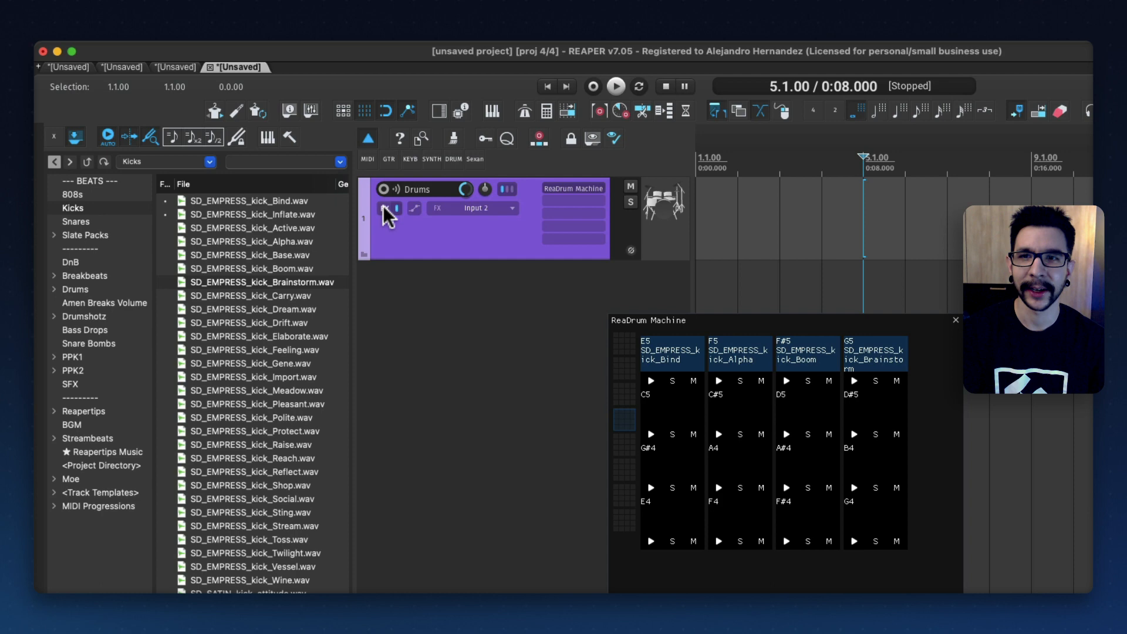
Step: Open the Drums track FX chain and view the F5 and F#5 pads' nested chains
click(388, 208)
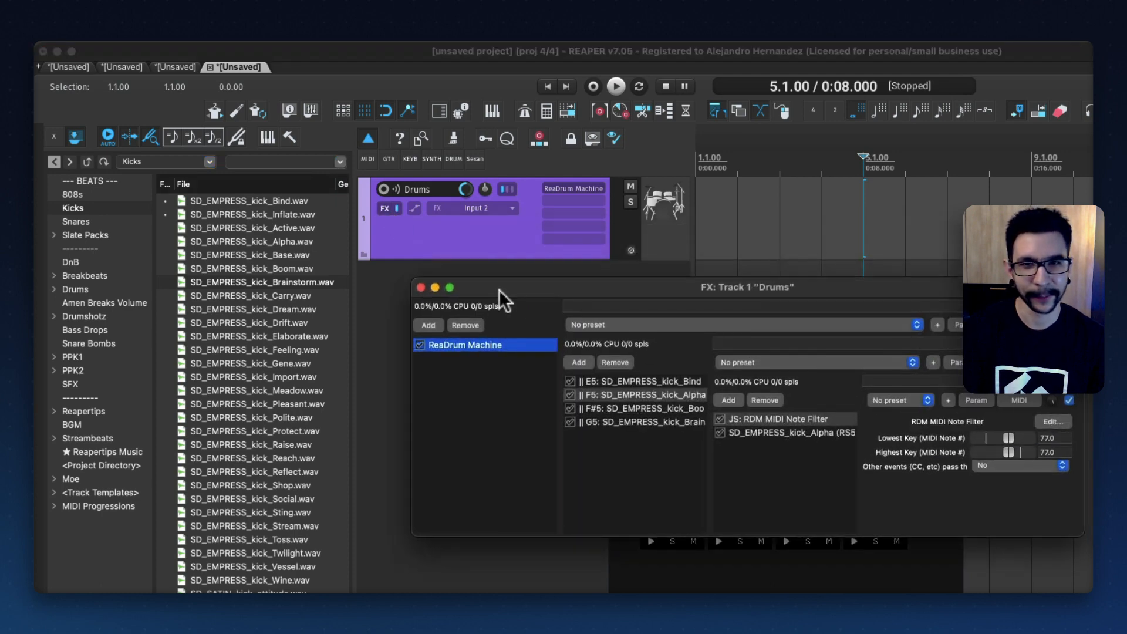
mouse_move(610, 381)
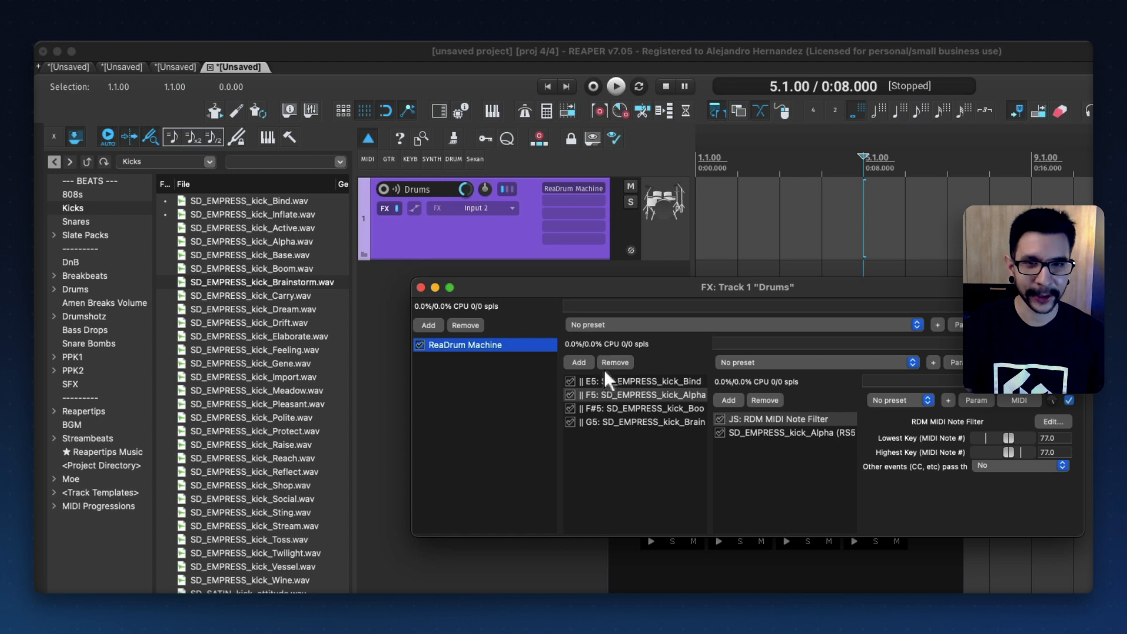
click(642, 395)
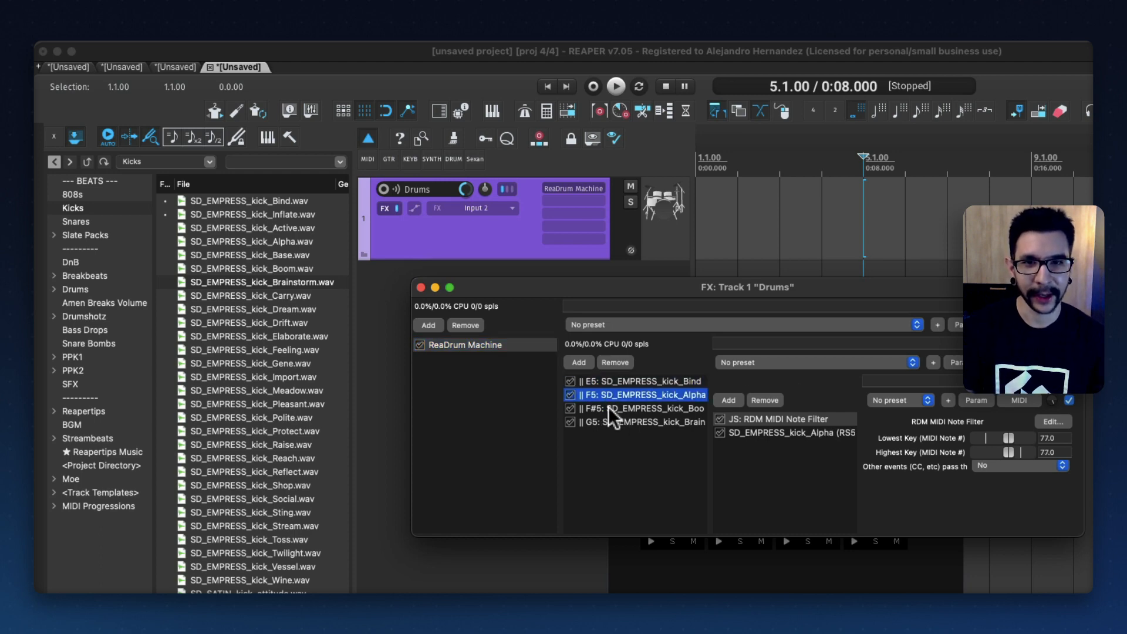
click(636, 421)
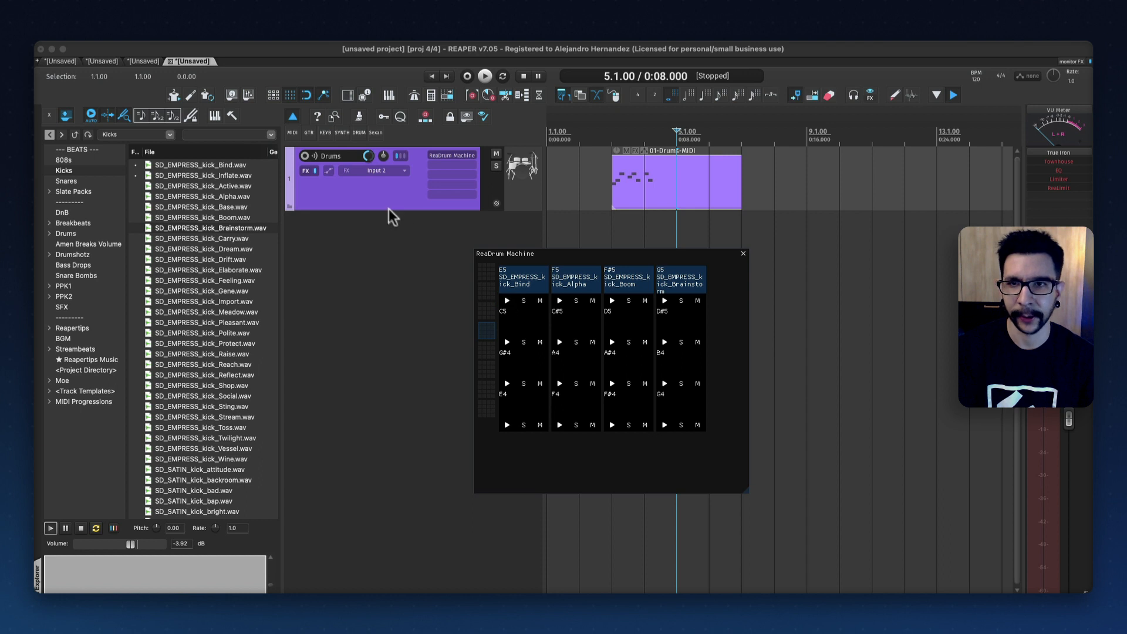
Step: Set the Drums track input to All MIDI Inputs, all channels, and audition the F5 Alpha pad
click(397, 170)
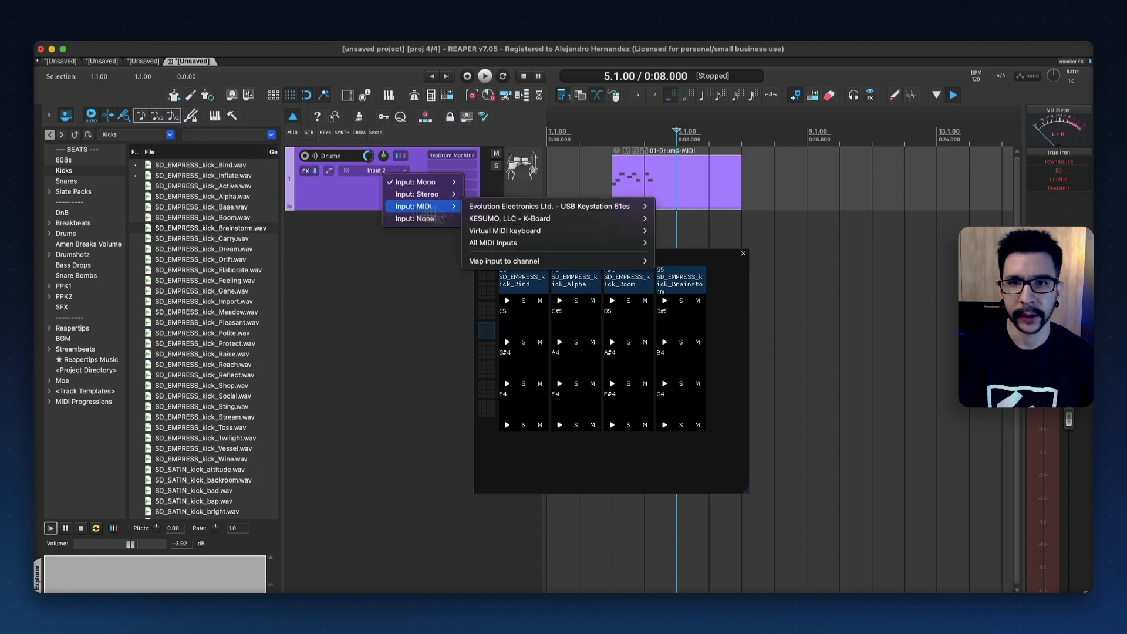
click(493, 243)
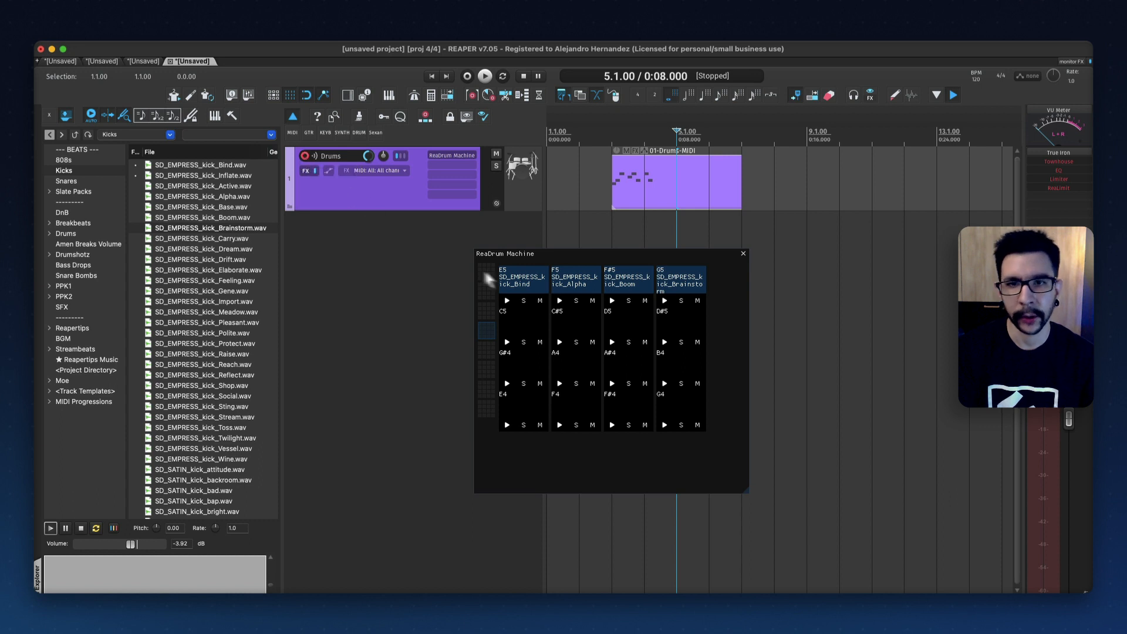
click(559, 300)
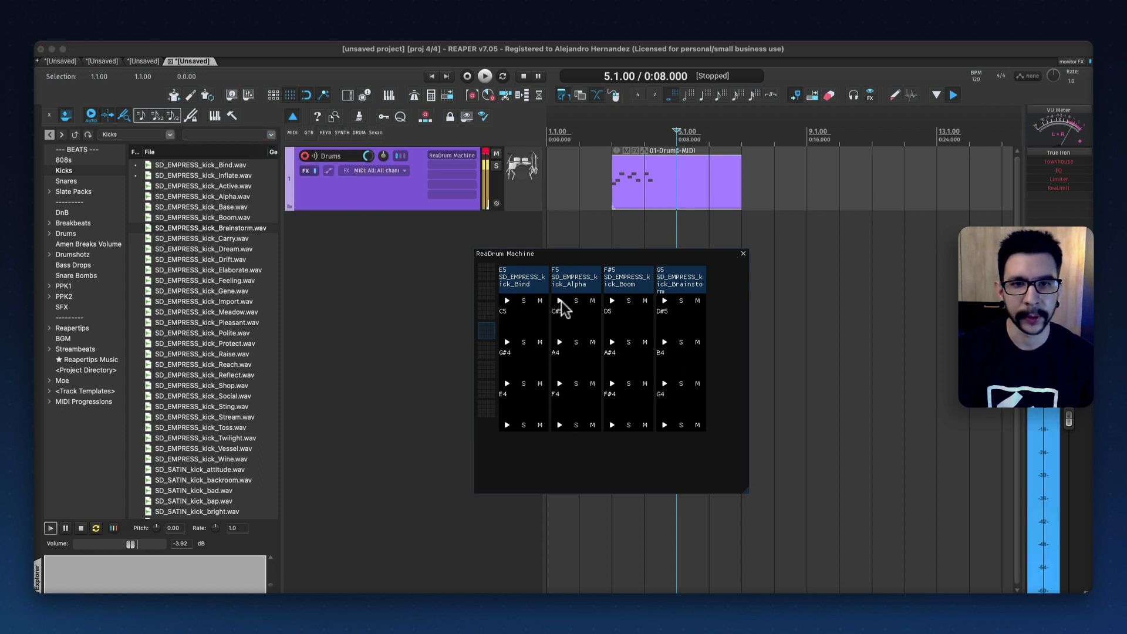
mouse_move(622, 269)
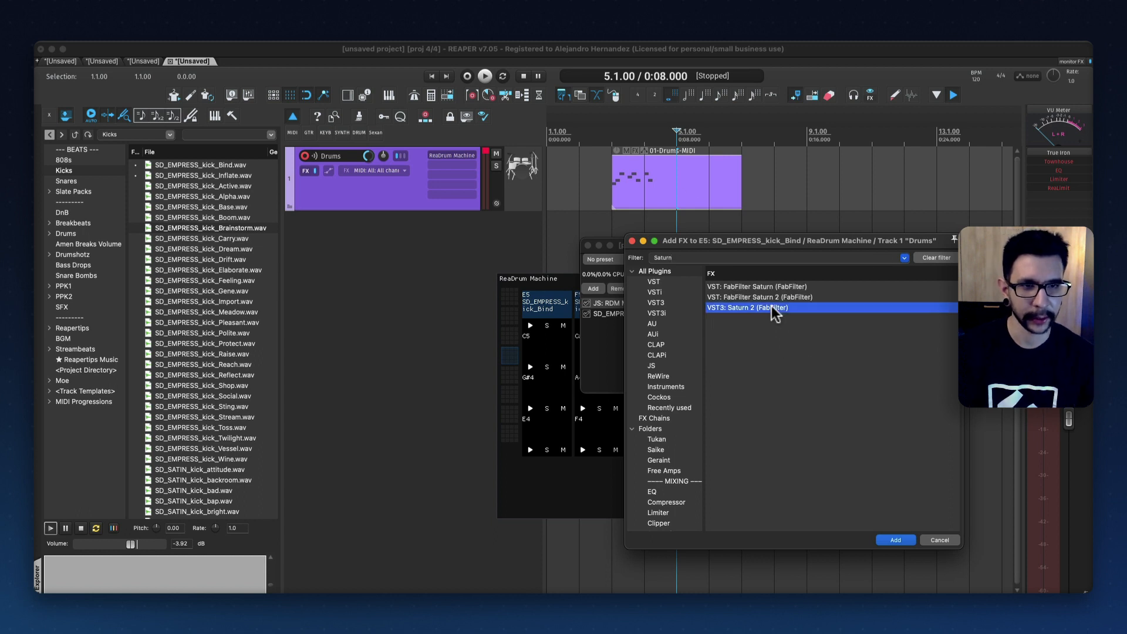
Step: Add VST3: Saturn 2 (FabFilter) to the E5 pad's chain and close the chain window
click(895, 540)
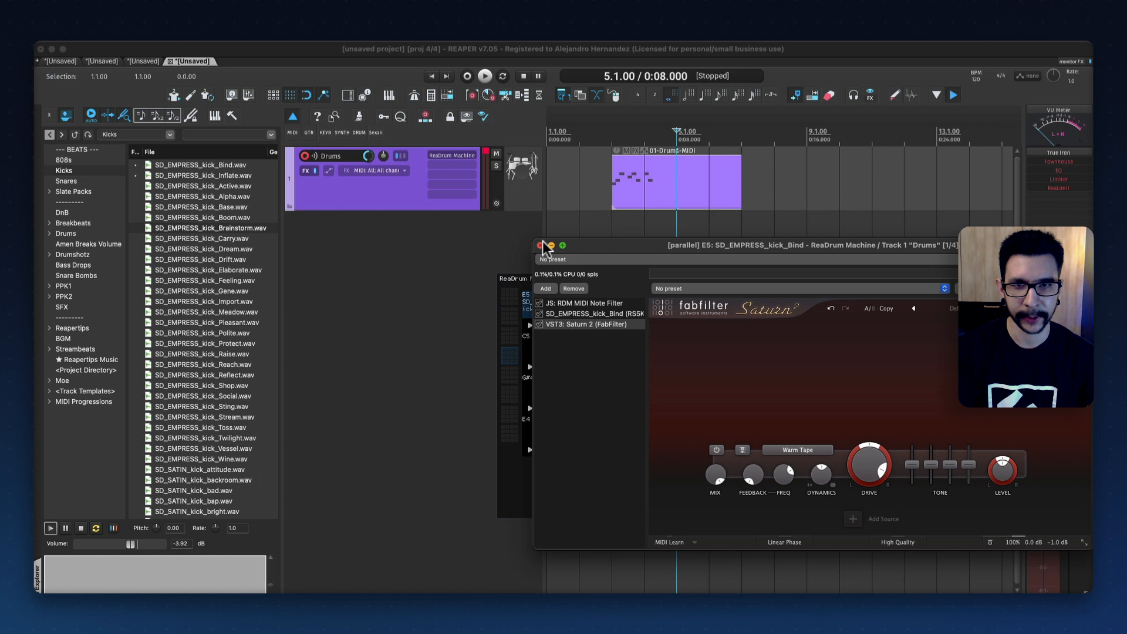
click(541, 246)
text(delay)
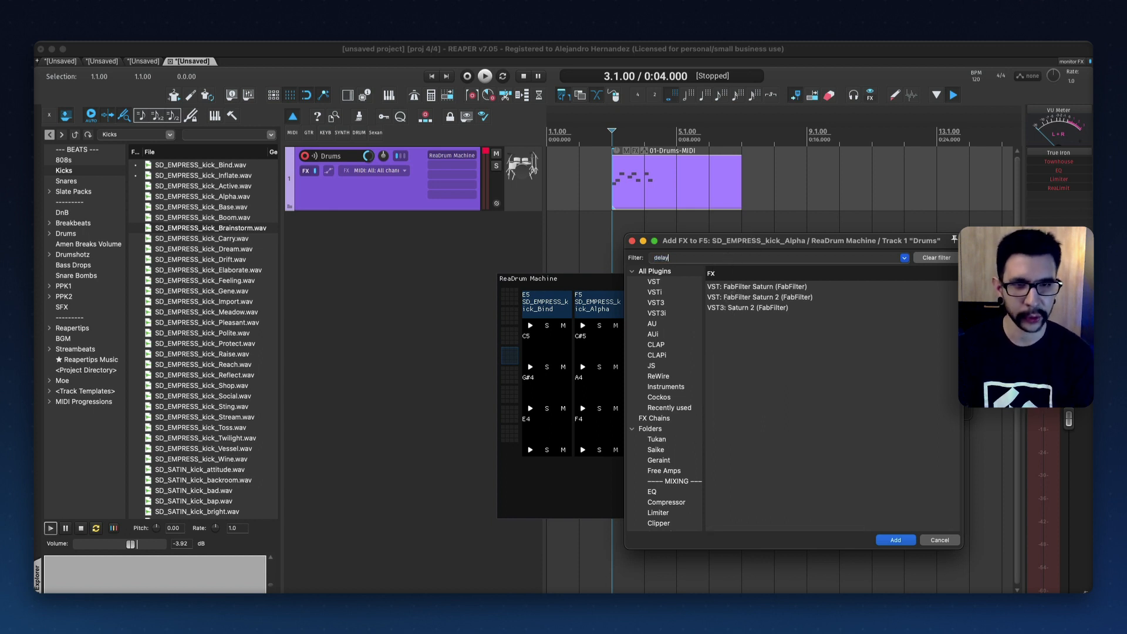
Step: Filter the FX list for 'rea', add ReaDelay to the F5 pad, and audition it
text(rea)
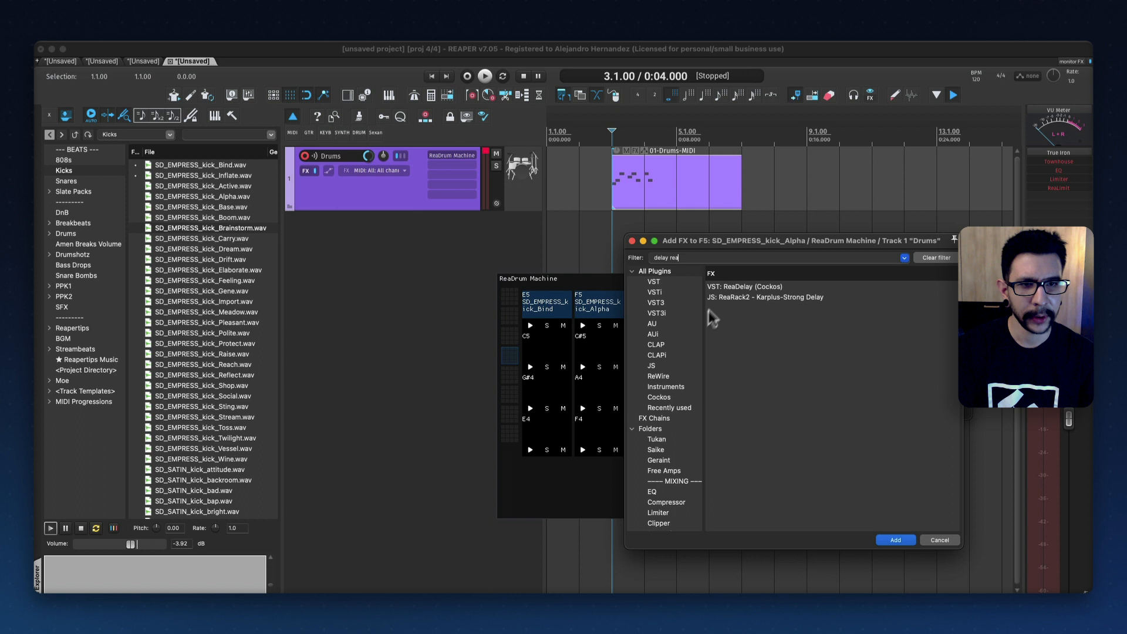
click(894, 541)
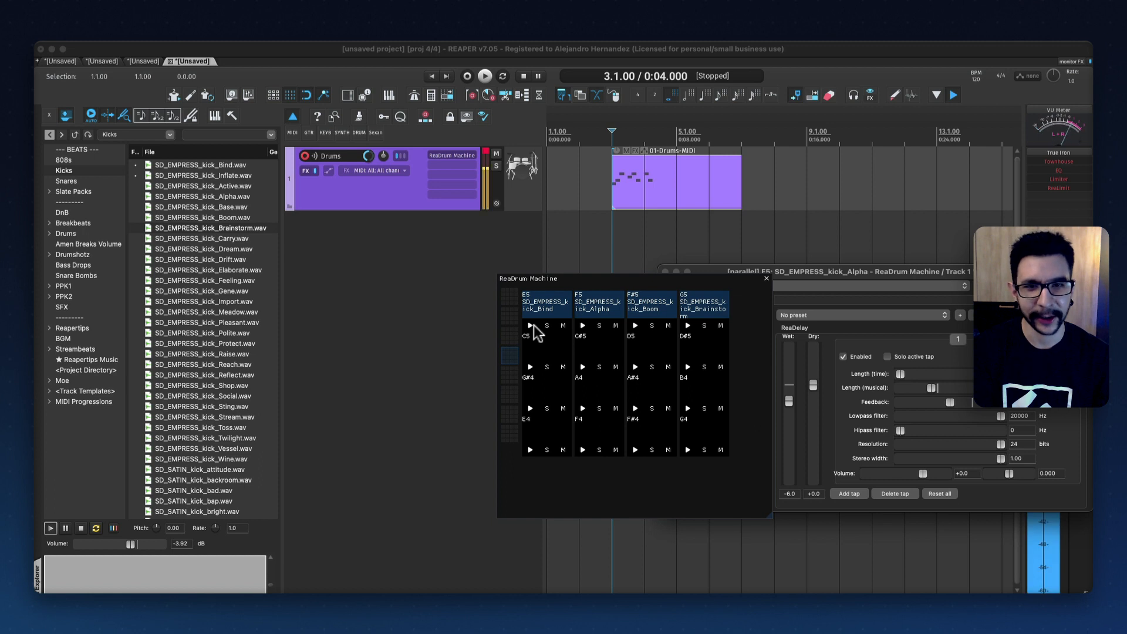
mouse_move(586, 333)
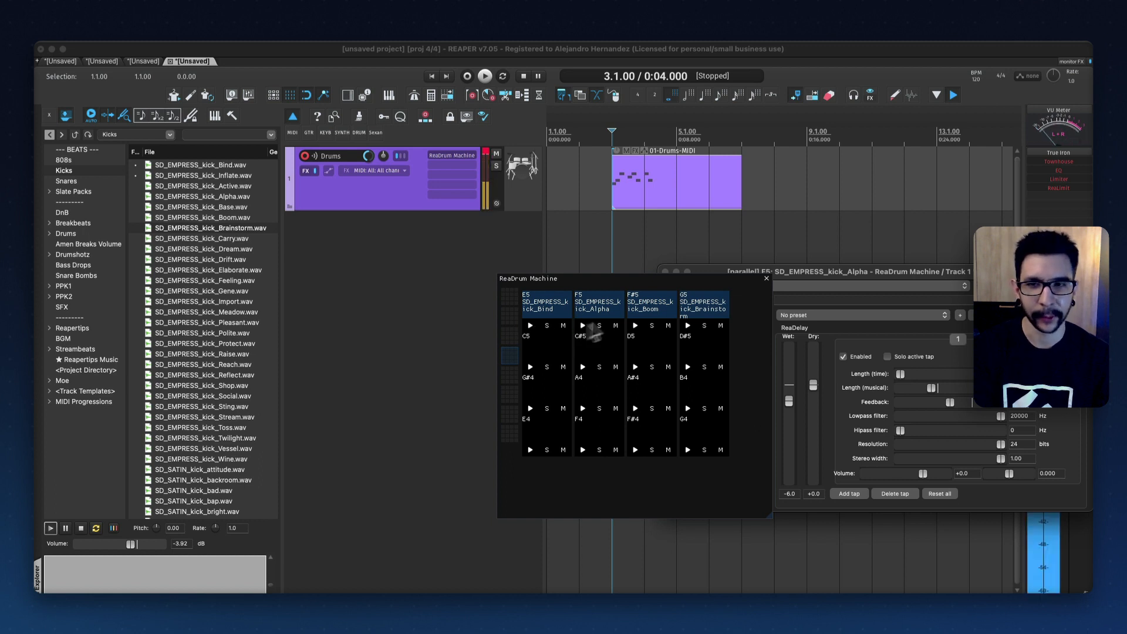
click(66, 180)
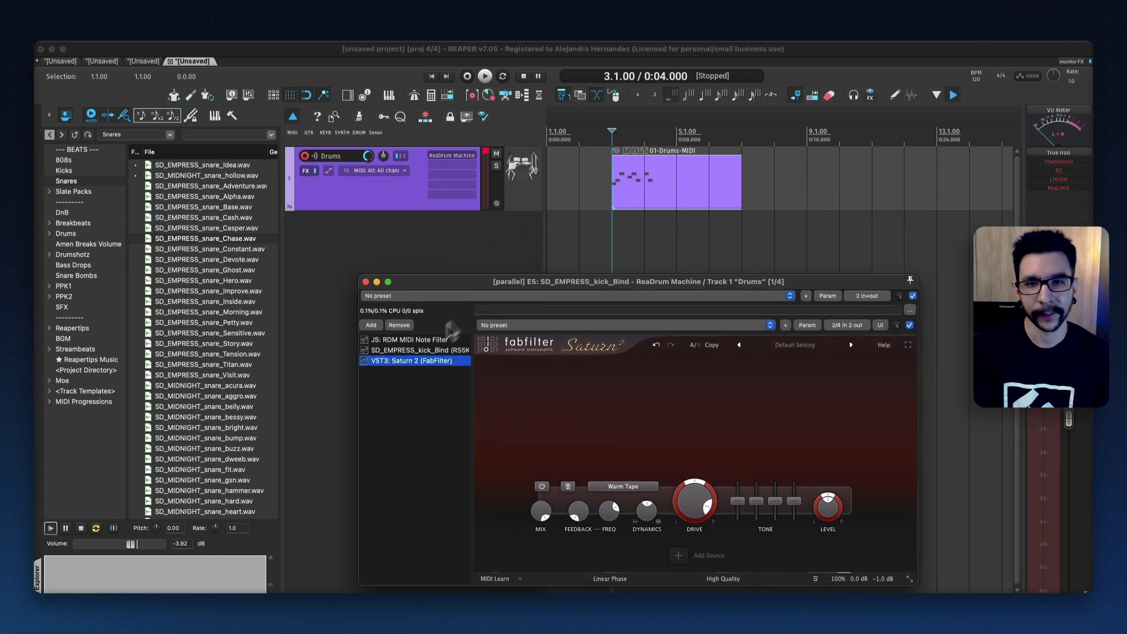
Step: Show the E5 kick pad's RS5K sampler settings, then close its chain window
click(412, 350)
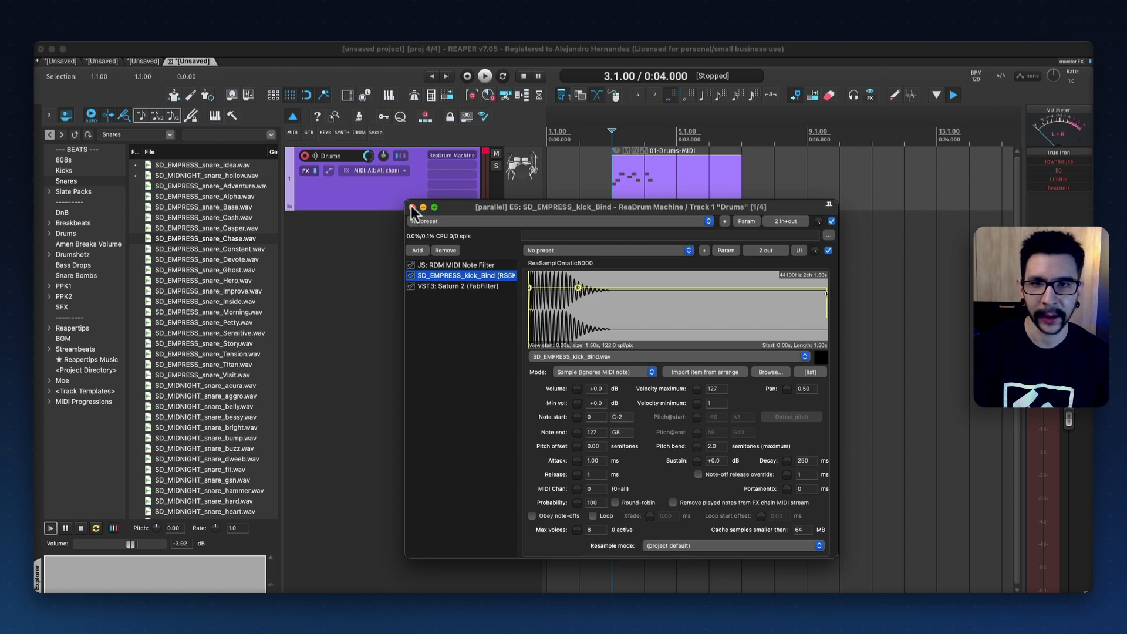
click(413, 207)
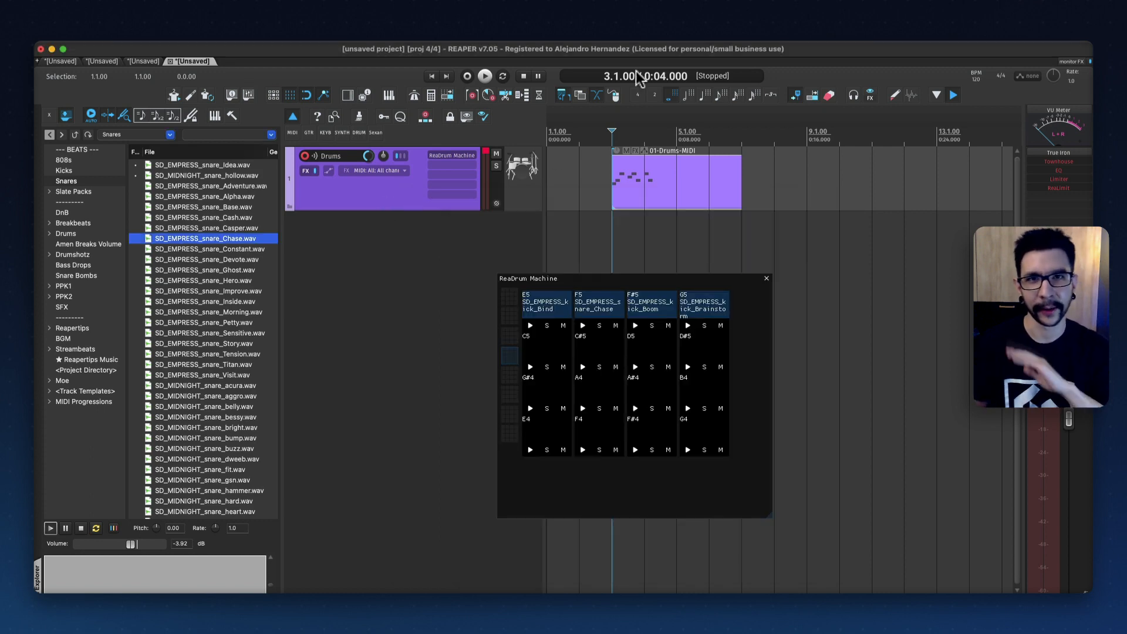
mouse_move(542, 119)
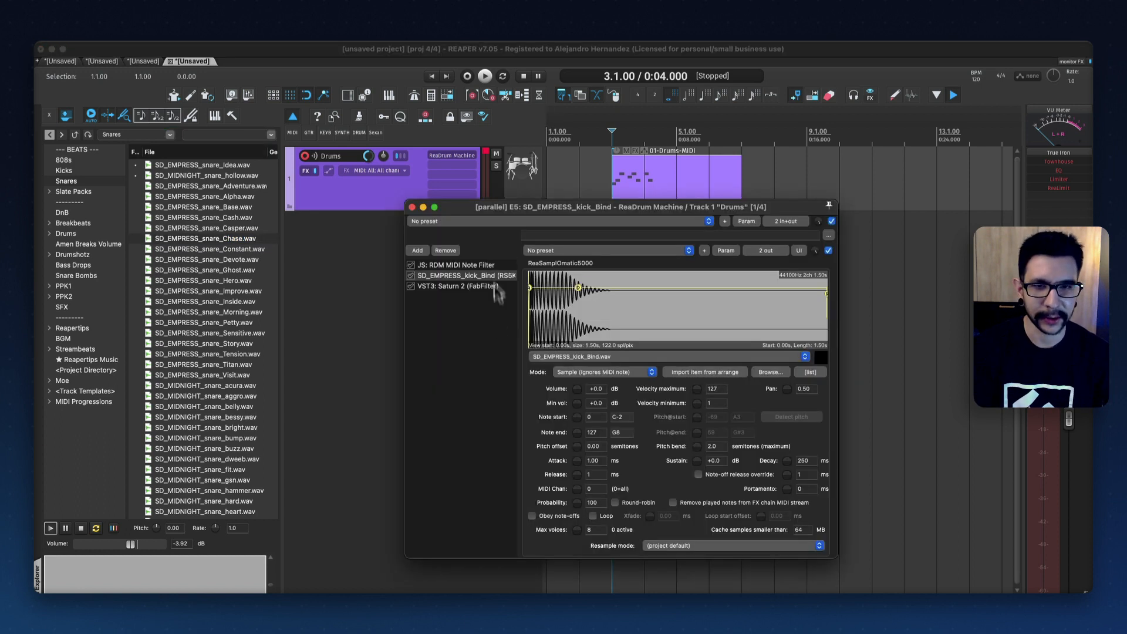
mouse_move(428, 234)
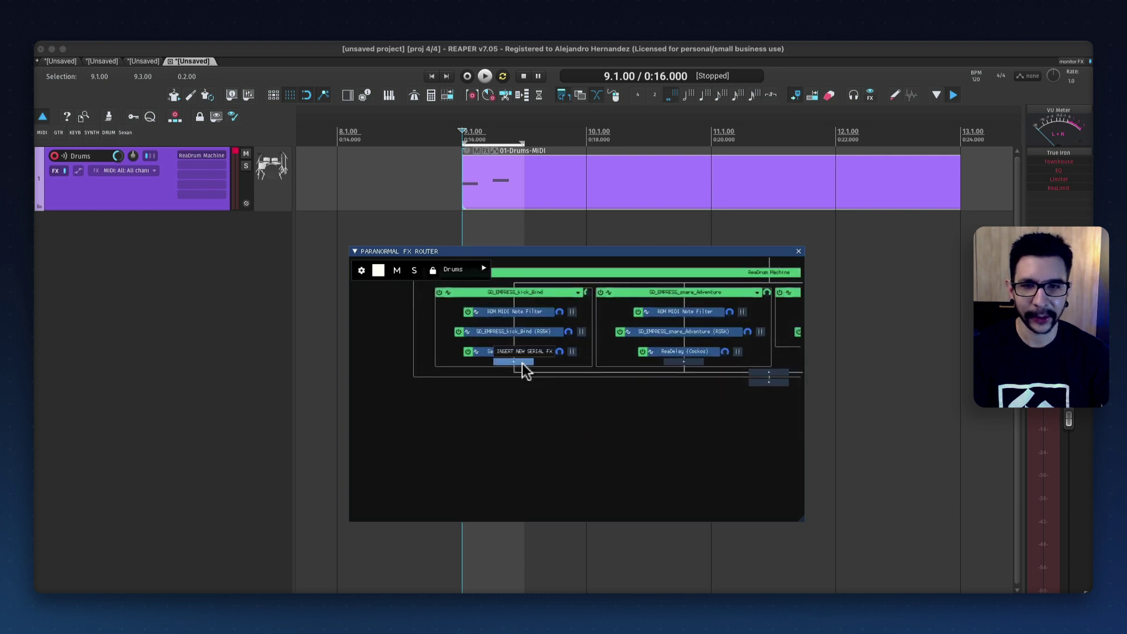
Step: Copy Saturn 2 into the snare_Adventure lane, play the pattern, and toggle the kick_Bind lane
click(515, 352)
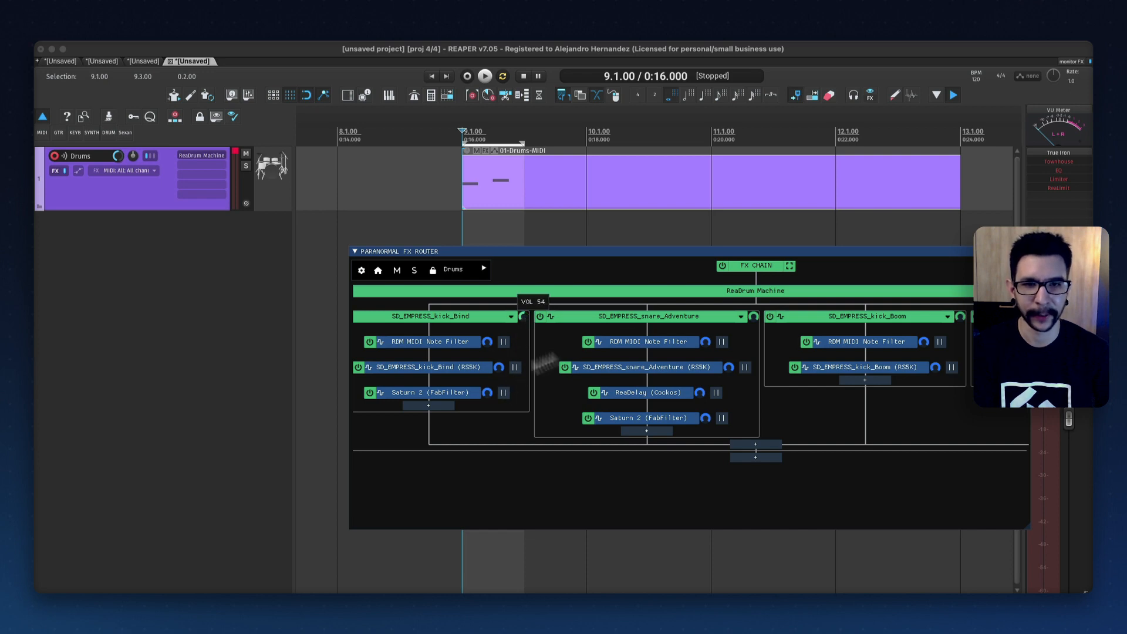
click(485, 76)
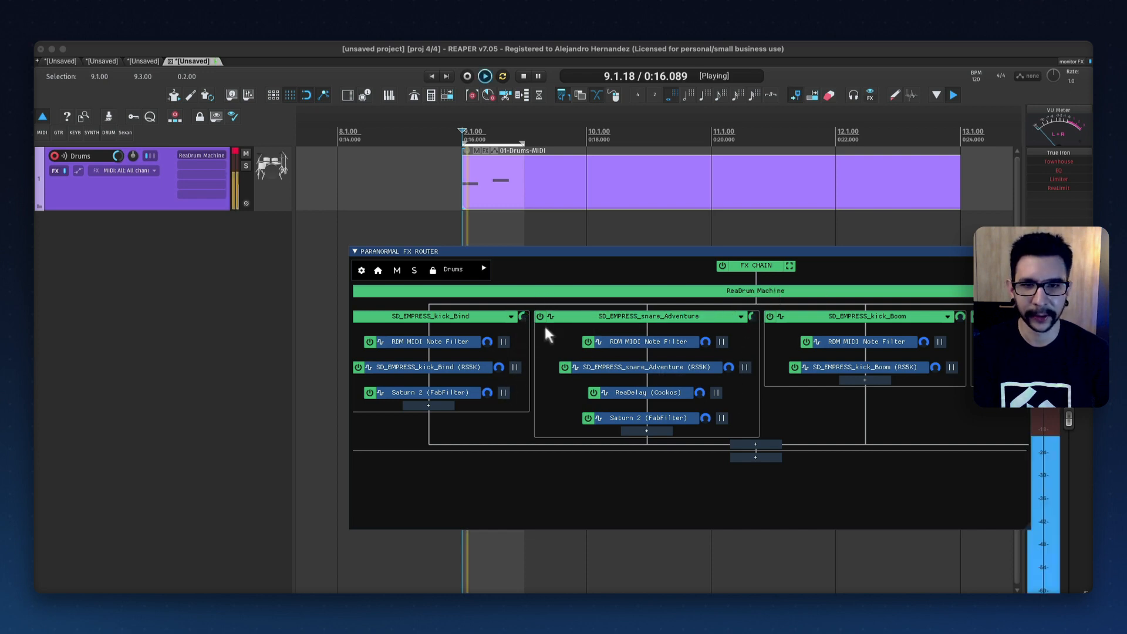
mouse_move(769, 317)
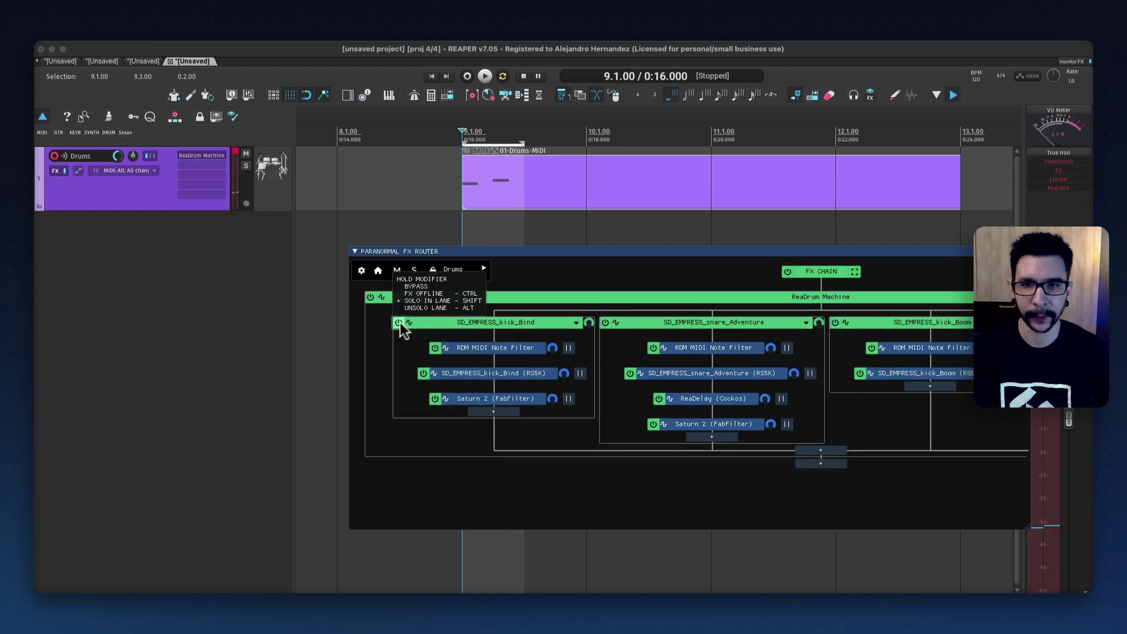
click(399, 322)
text(rs5k manag)
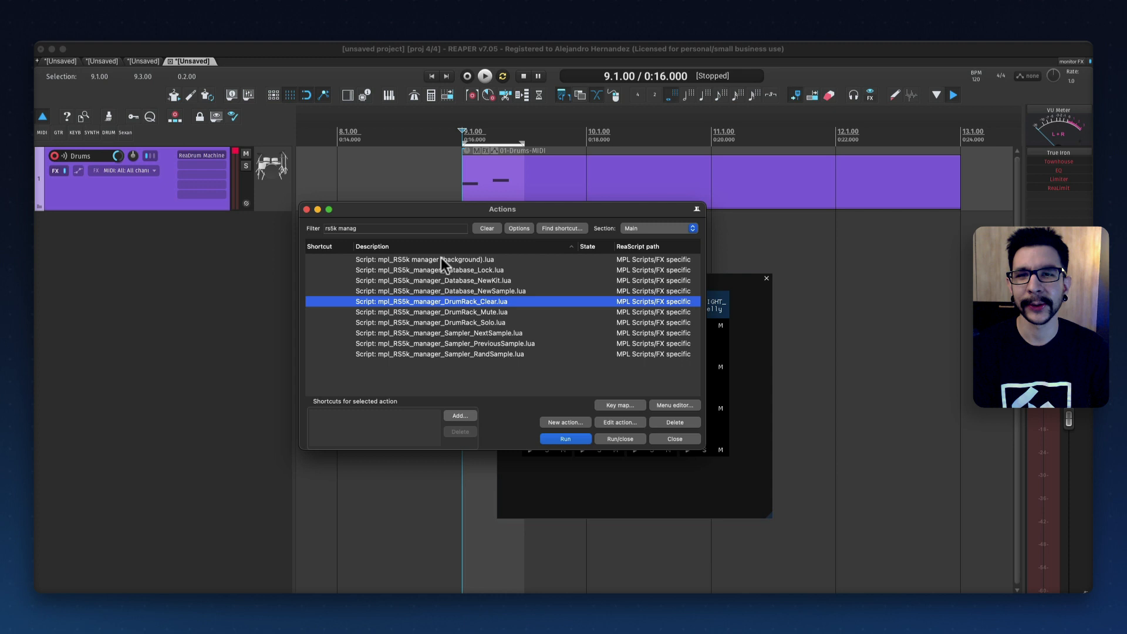
Step: Run mpl_RS5k manager (background).lua from the Actions list, then close the list
click(424, 260)
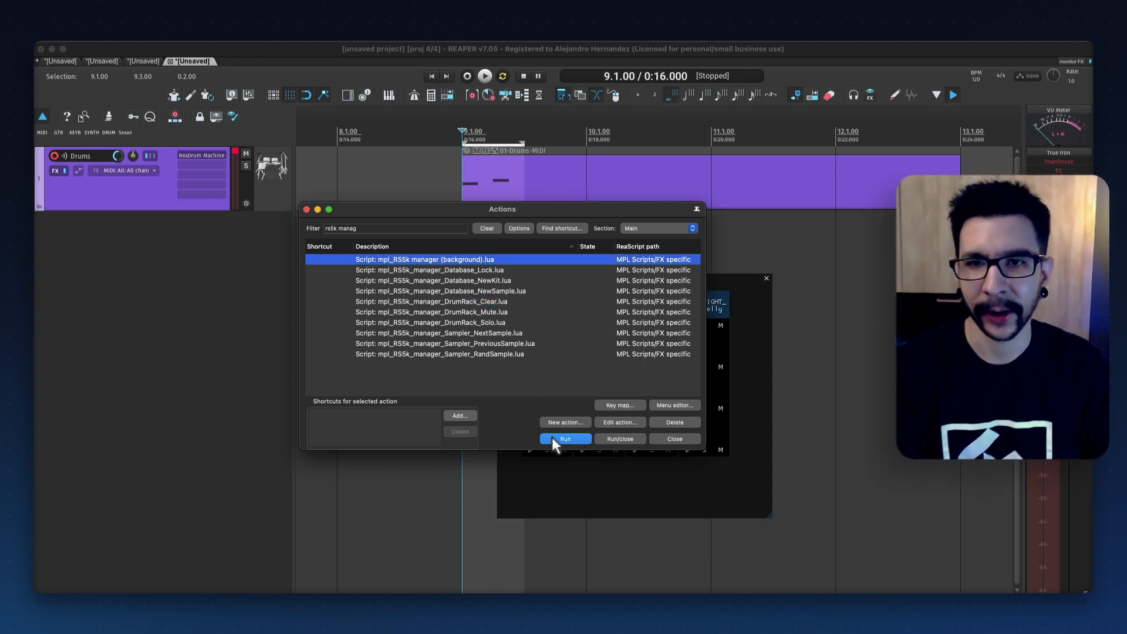
click(565, 438)
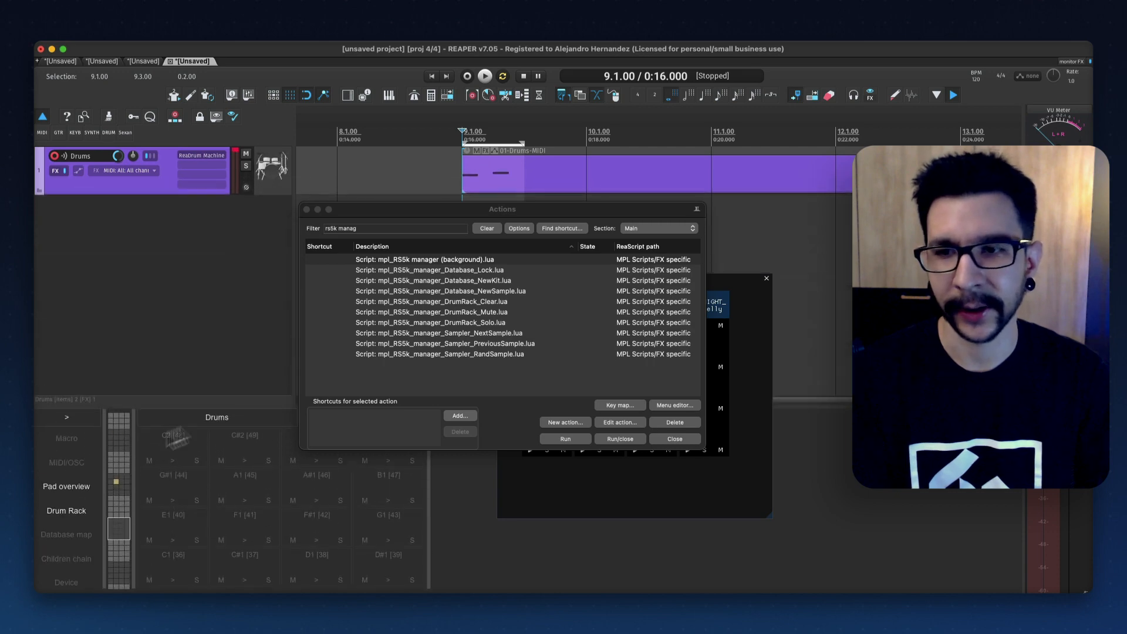
click(674, 439)
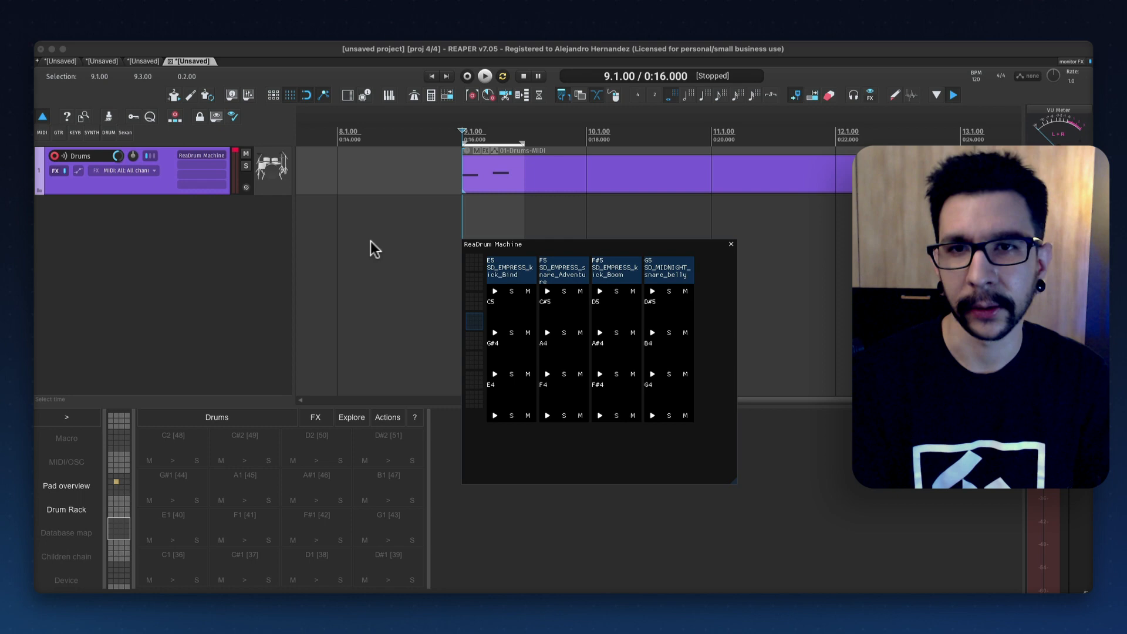
mouse_move(461, 231)
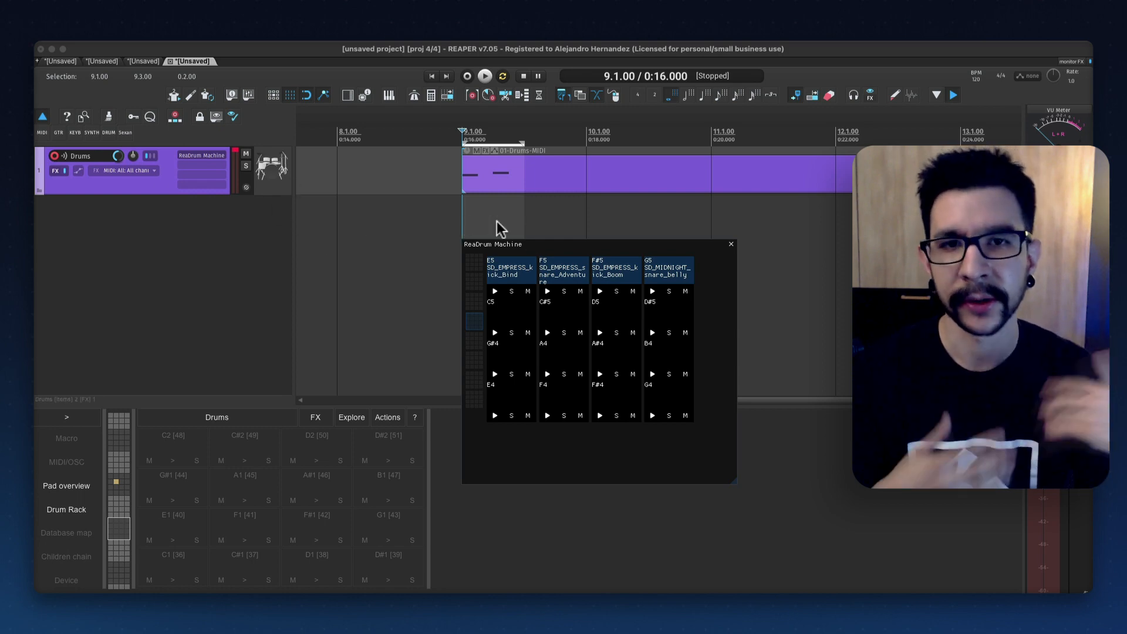
mouse_move(478, 193)
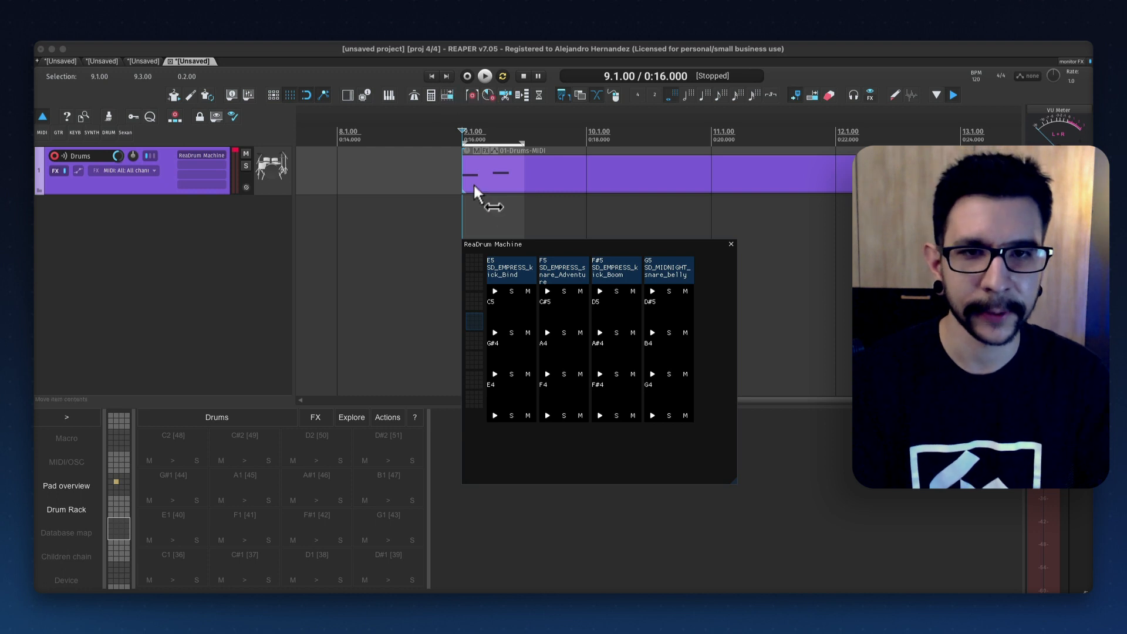